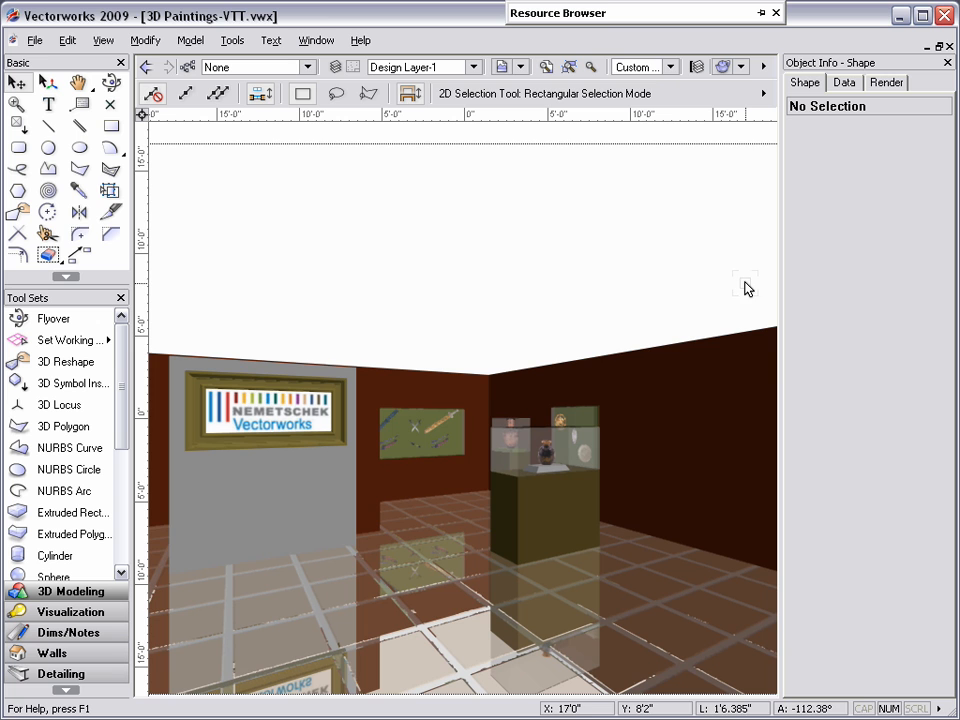
Step: Switch the gallery to Top/Plan view from the standard views list
{"action": "left_click", "coordinate": [672, 66]}
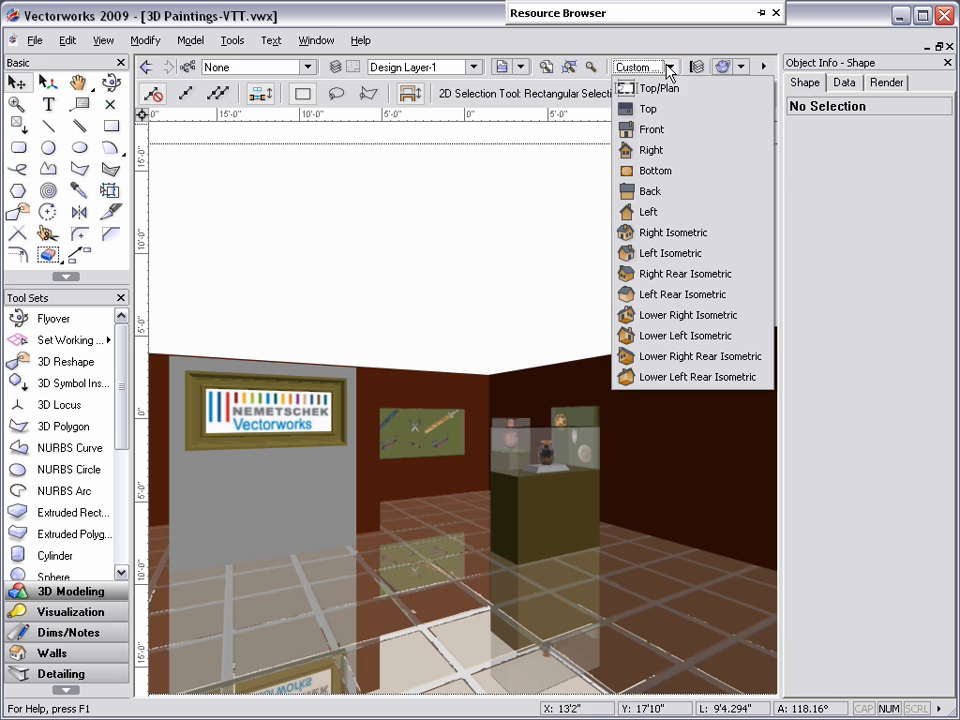
{"action": "left_click", "coordinate": [660, 86]}
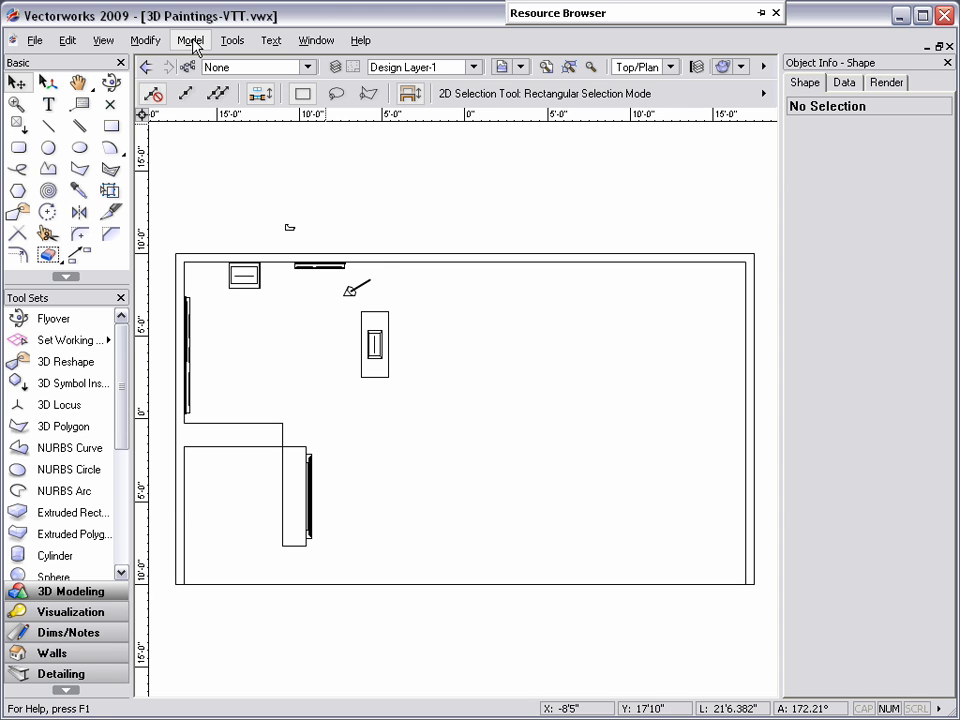
Step: Start Model > Create Image Prop and pick the Colter Bay mountain photo from My Pictures
{"action": "left_click", "coordinate": [190, 40]}
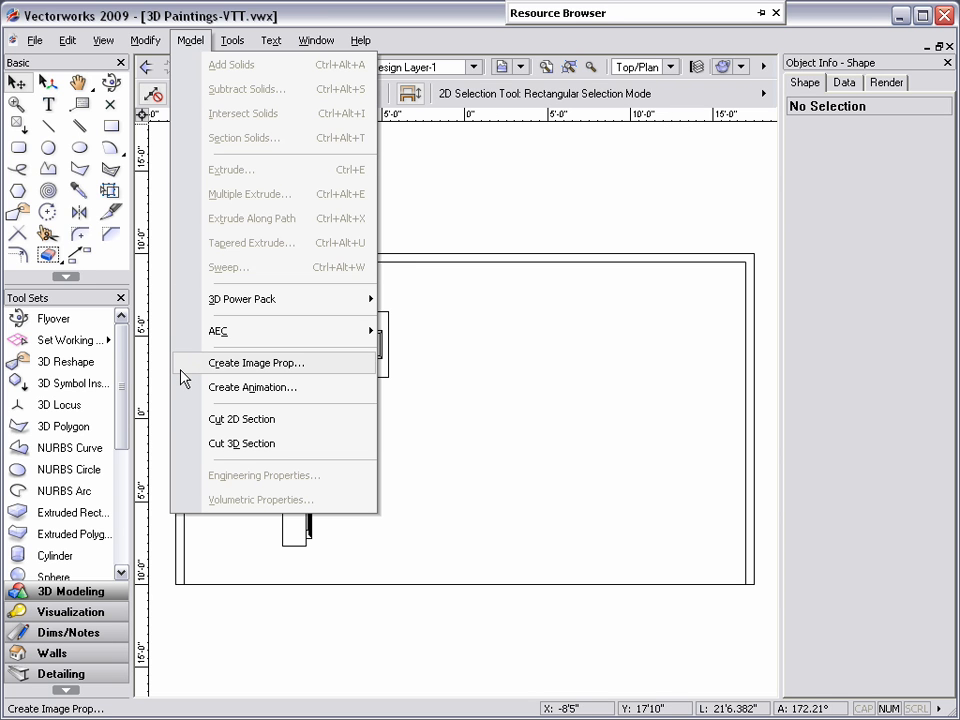
{"action": "left_click", "coordinate": [256, 362]}
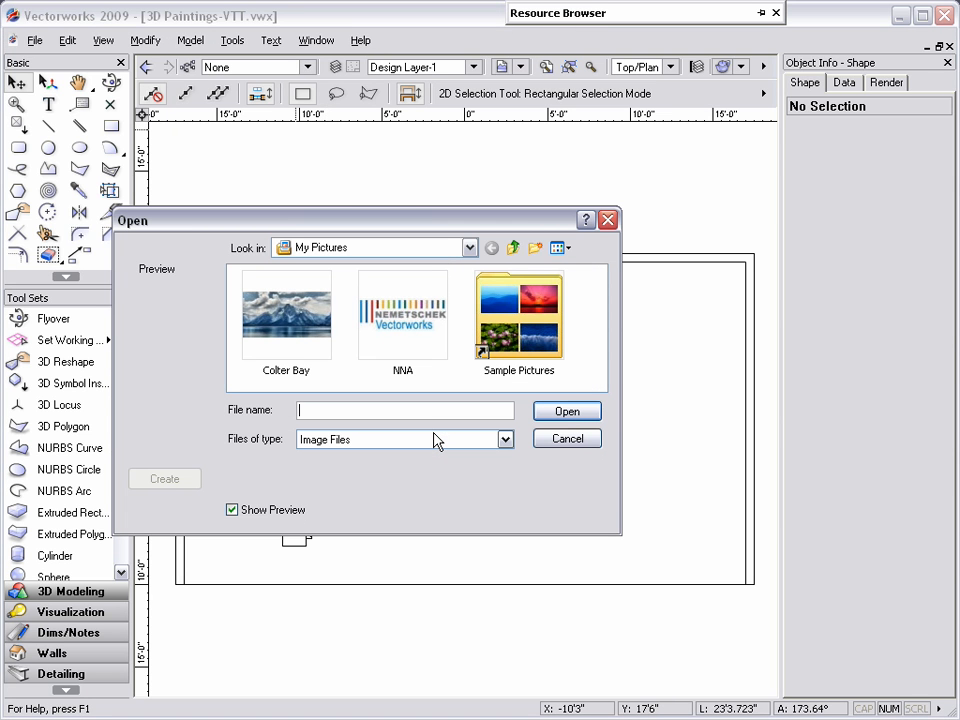
{"action": "mouse_move", "coordinate": [430, 440]}
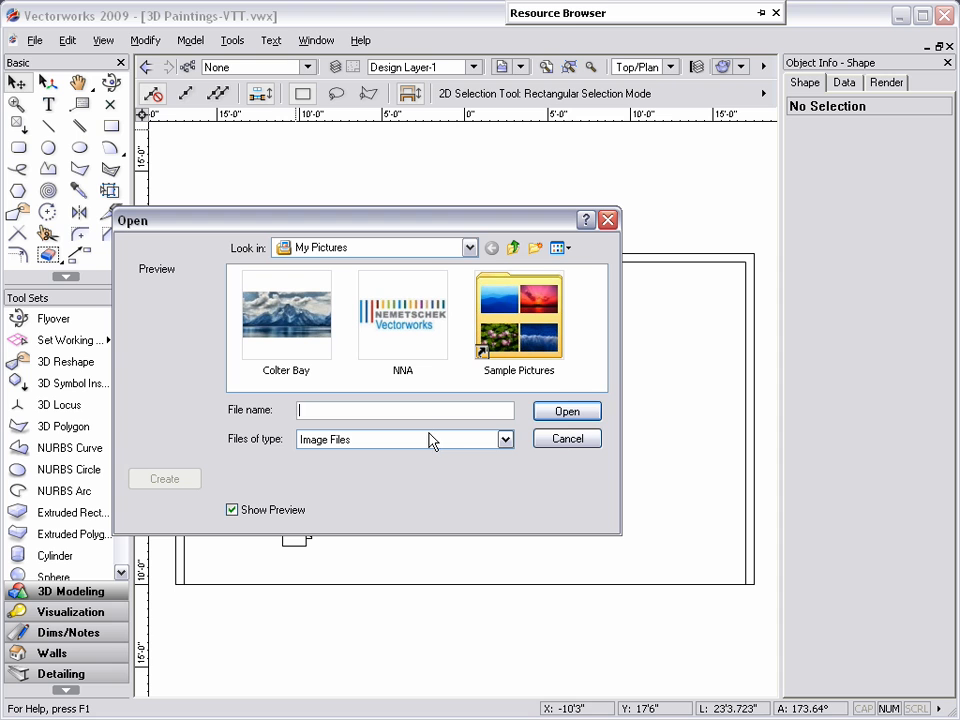
{"action": "left_click", "coordinate": [284, 316]}
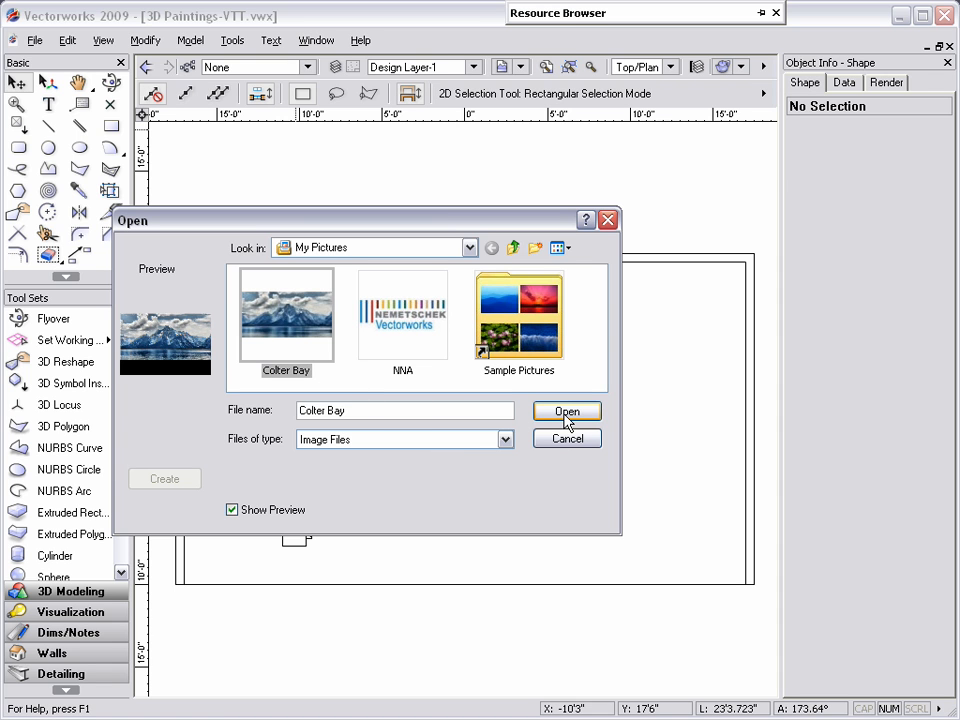
Step: Place the Colter Bay image prop 3'0" high by 5'10.453" wide with its options confirmed
{"action": "left_click", "coordinate": [568, 412]}
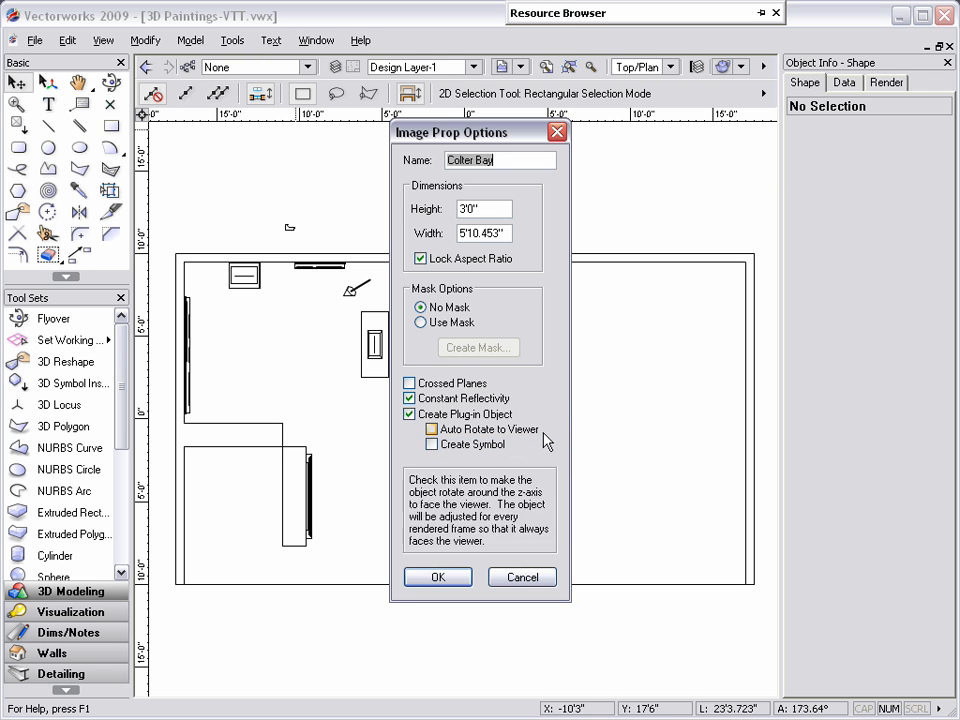
{"action": "left_click", "coordinate": [438, 576]}
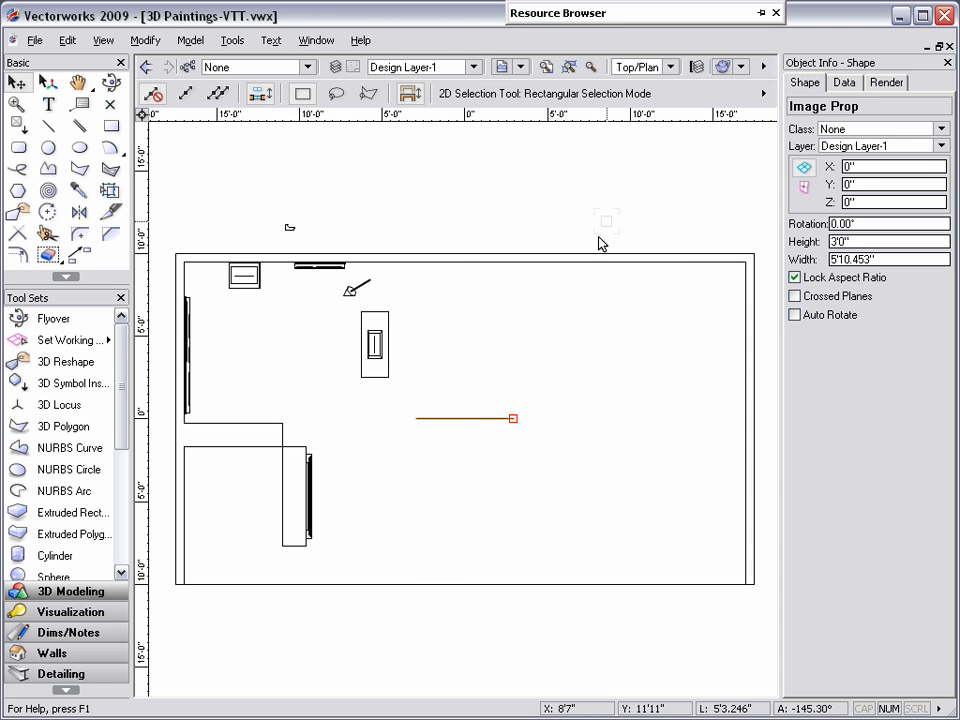
Step: View the prop from the front and select the frame profile with the 5'10.453" by 3'0" rectangle
{"action": "left_click", "coordinate": [642, 64]}
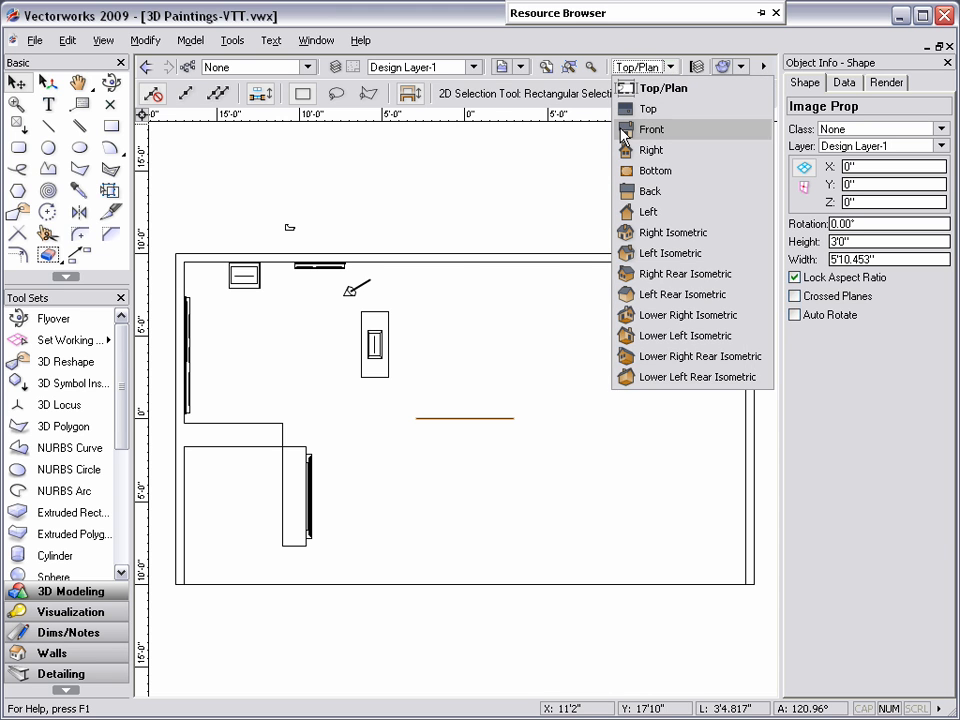
{"action": "left_click", "coordinate": [650, 128]}
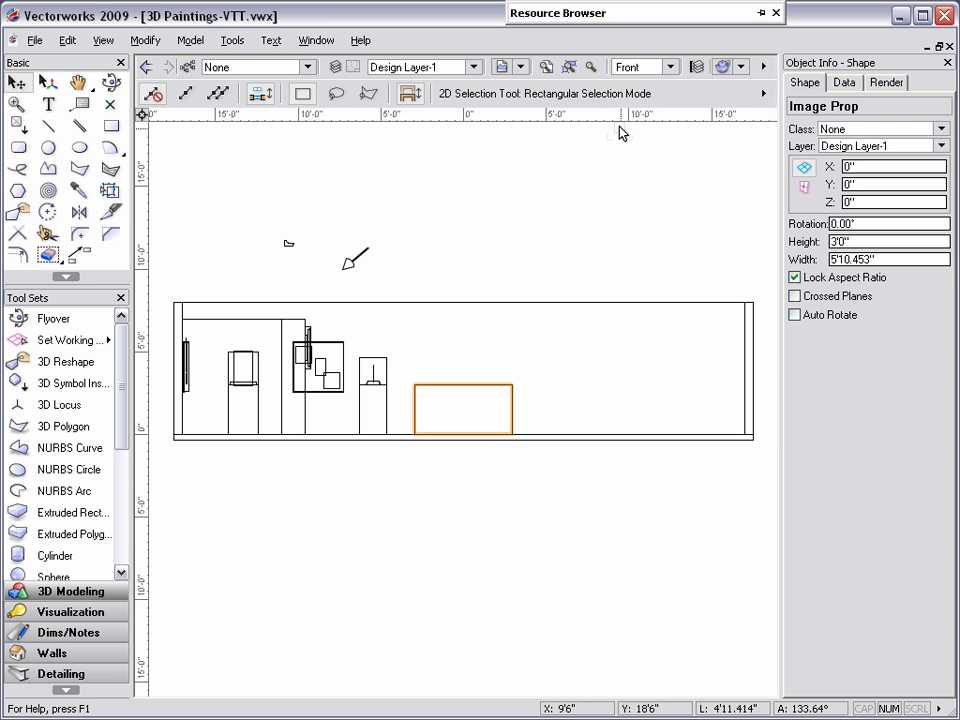
{"action": "mouse_move", "coordinate": [498, 132]}
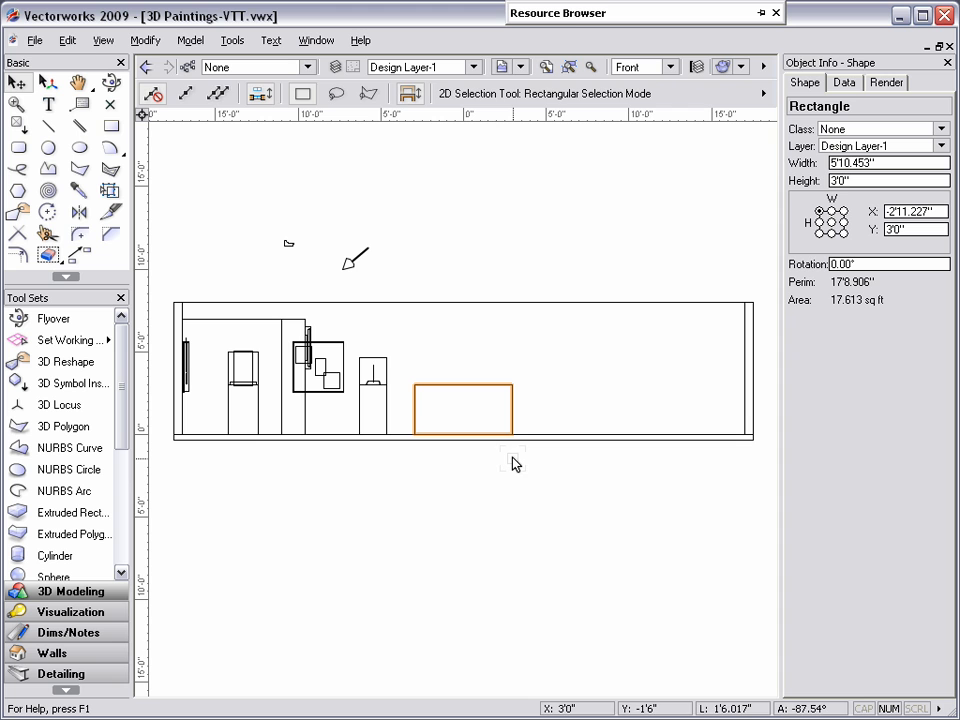
{"action": "left_click", "coordinate": [12, 106]}
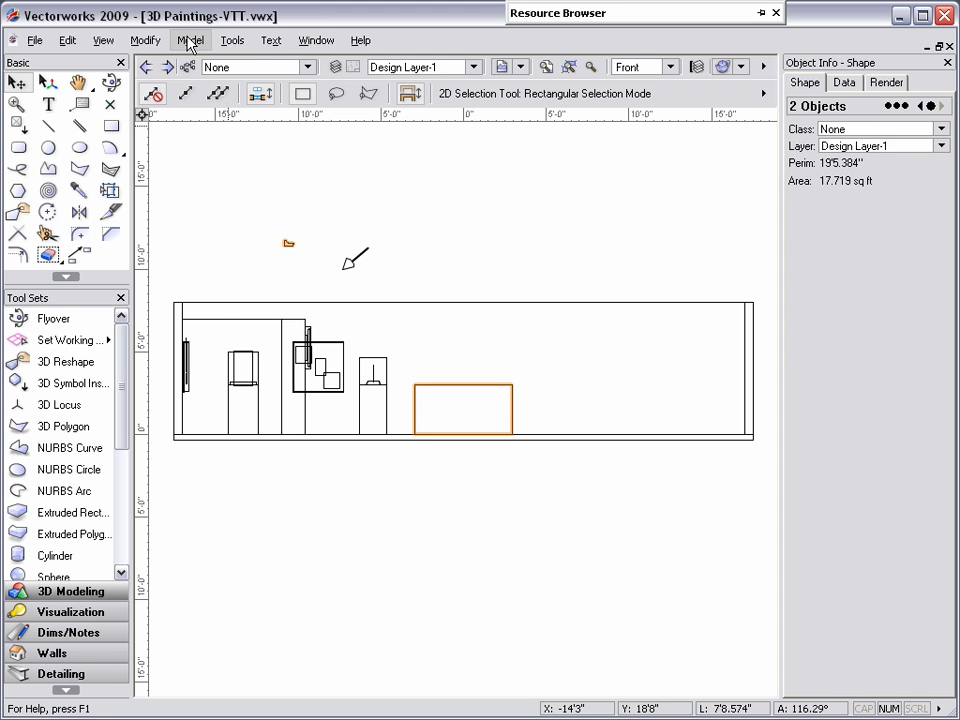
Step: Extrude the profile along the rectangle path into a picture frame
{"action": "left_click", "coordinate": [192, 40]}
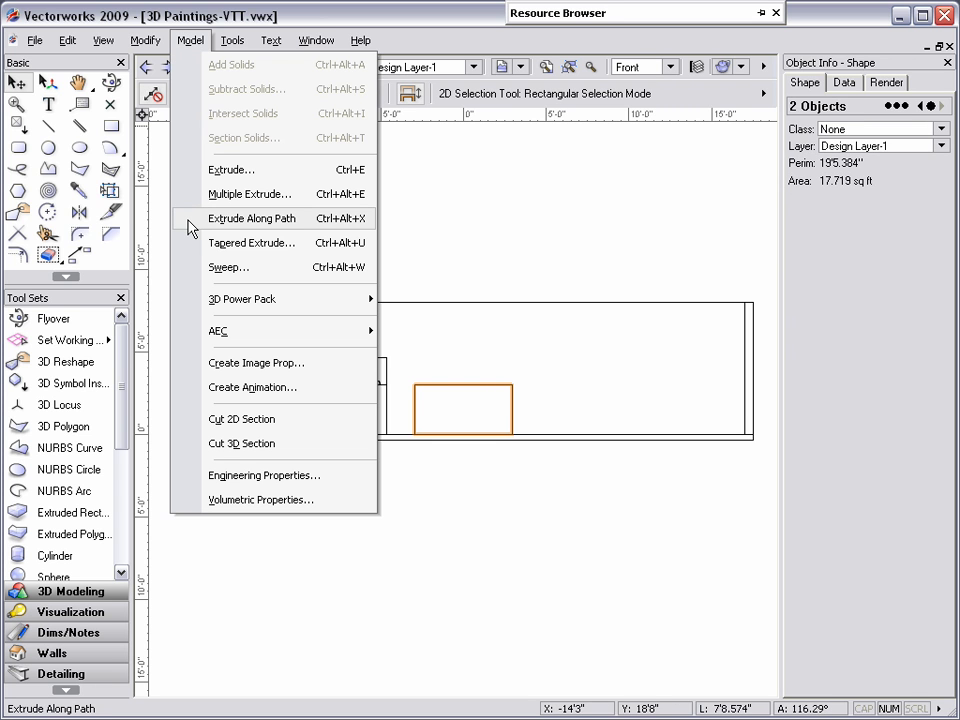
{"action": "left_click", "coordinate": [252, 218]}
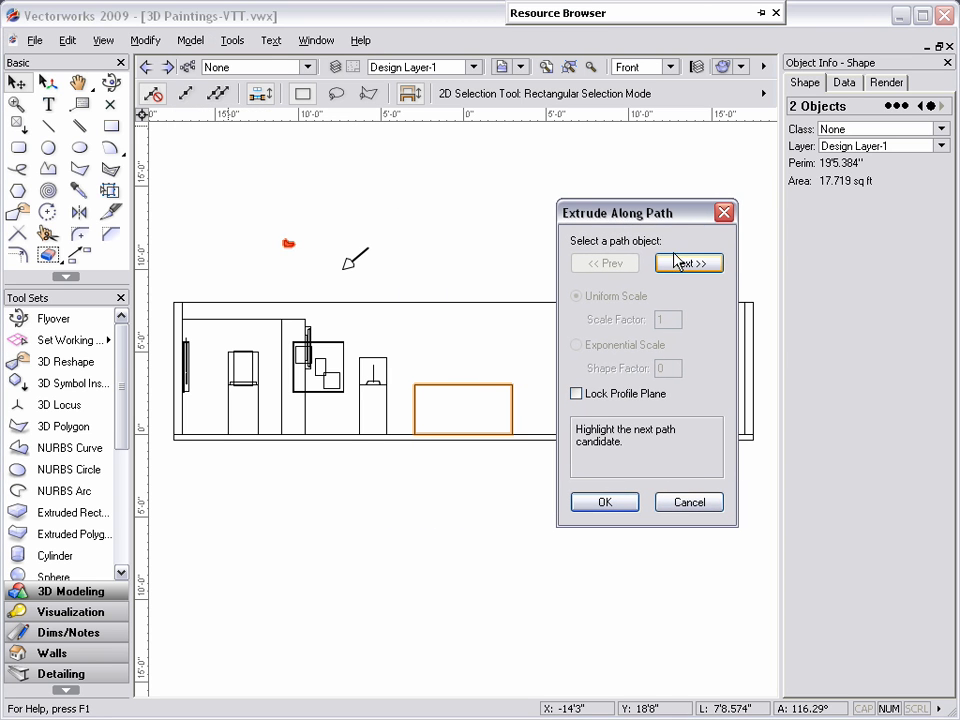
{"action": "left_click", "coordinate": [688, 262]}
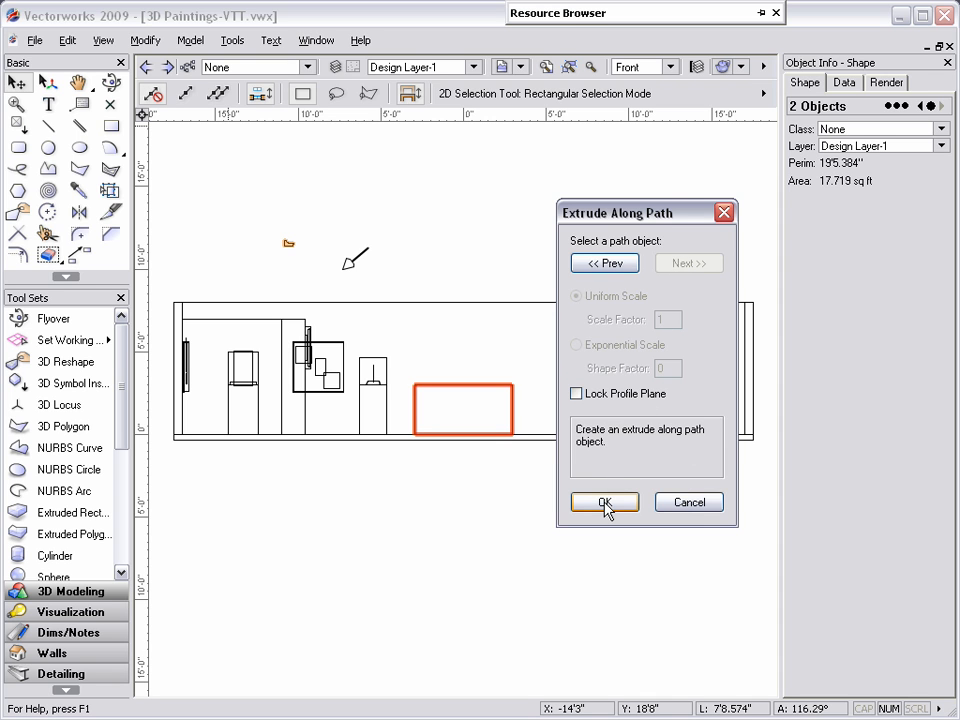
{"action": "left_click", "coordinate": [604, 502]}
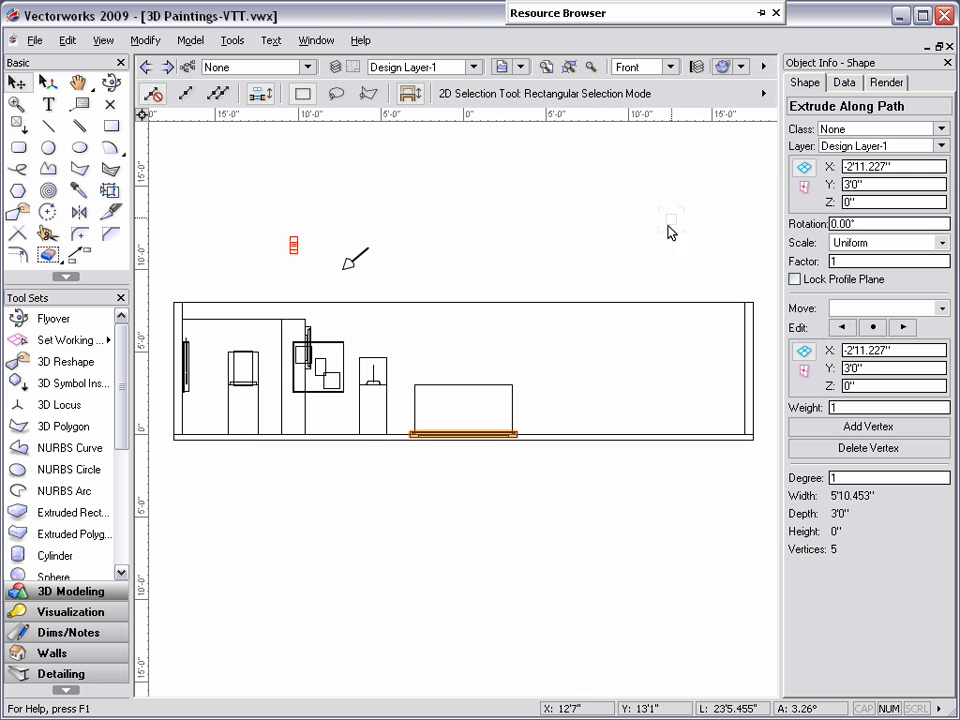
Step: View the new frame in Right Isometric
{"action": "left_click", "coordinate": [664, 68]}
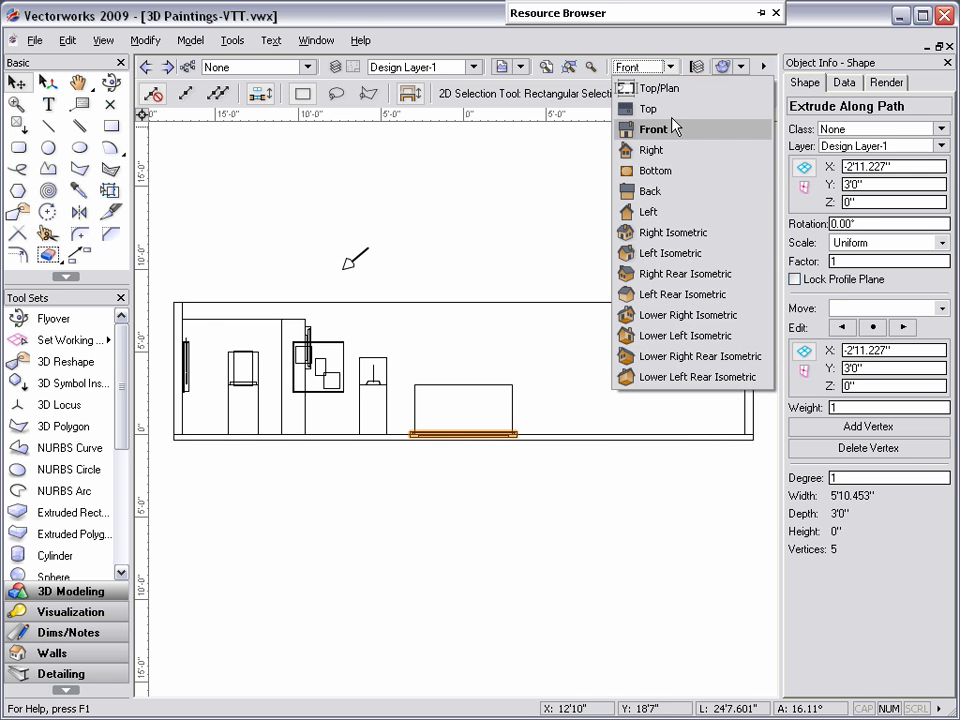
{"action": "left_click", "coordinate": [672, 232]}
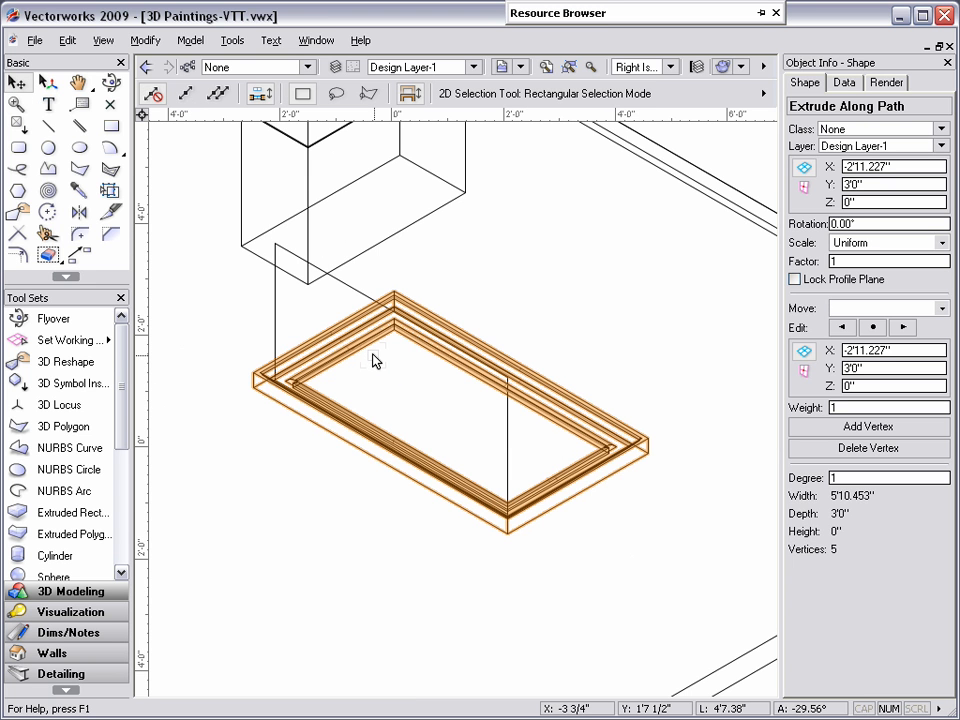
{"action": "mouse_move", "coordinate": [264, 200]}
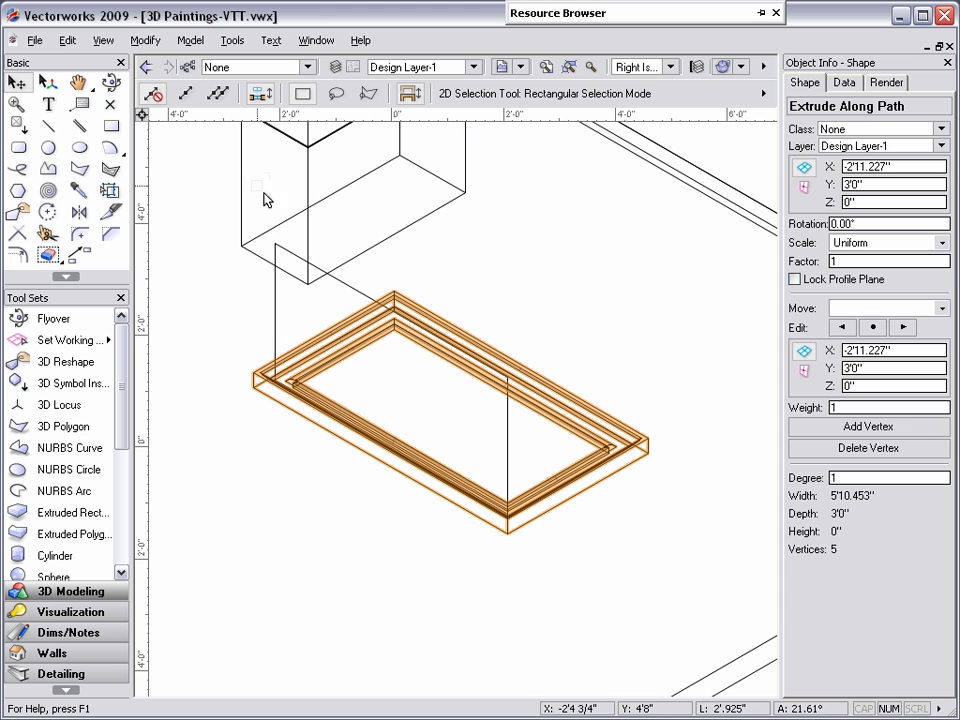
Step: Rotate the frame 90° about X in 3D so it stands upright, seen from the front
{"action": "left_click", "coordinate": [144, 40]}
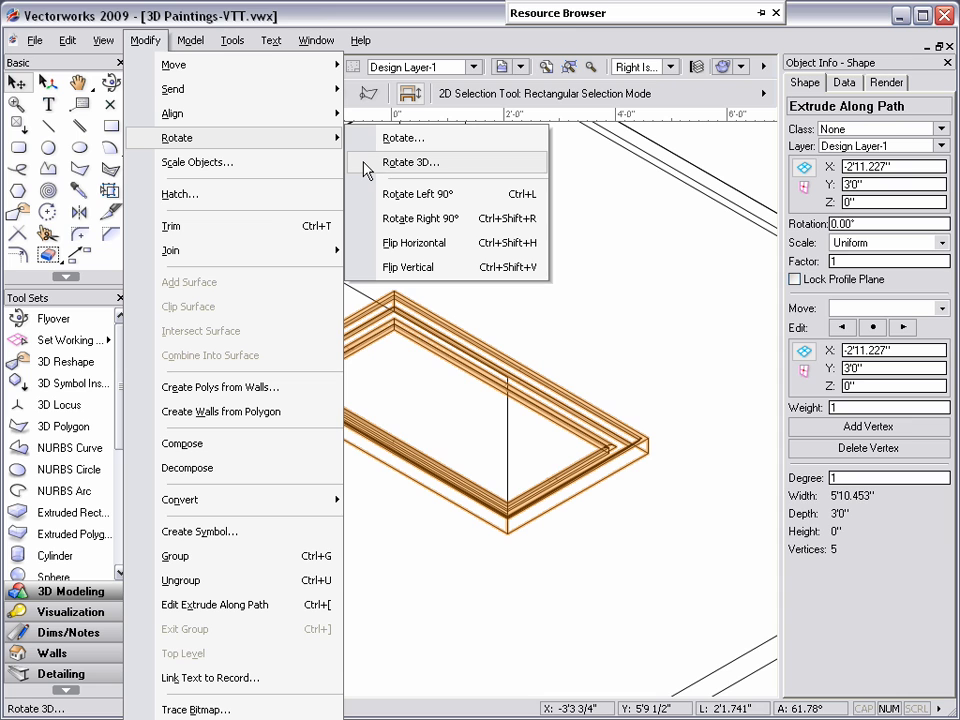
{"action": "left_click", "coordinate": [410, 162]}
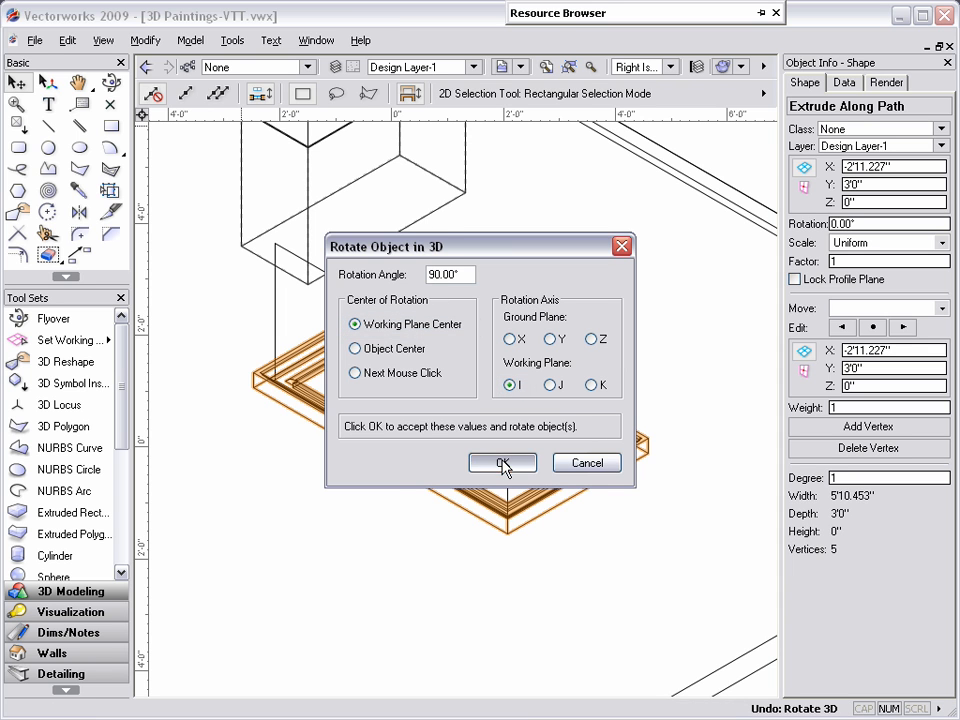
{"action": "left_click", "coordinate": [502, 464]}
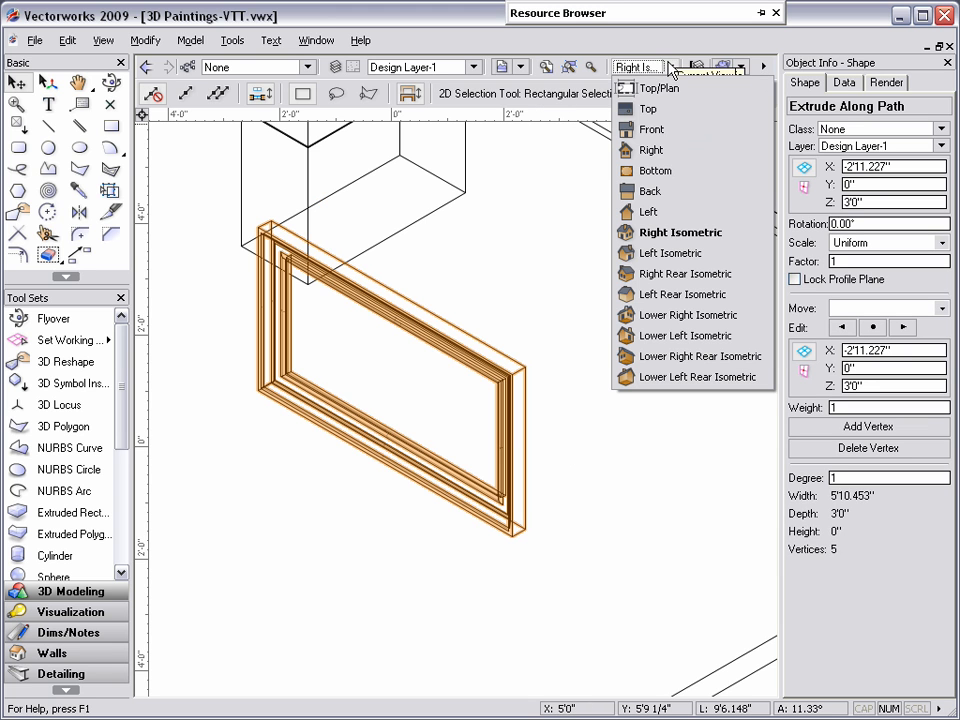
{"action": "left_click", "coordinate": [648, 128]}
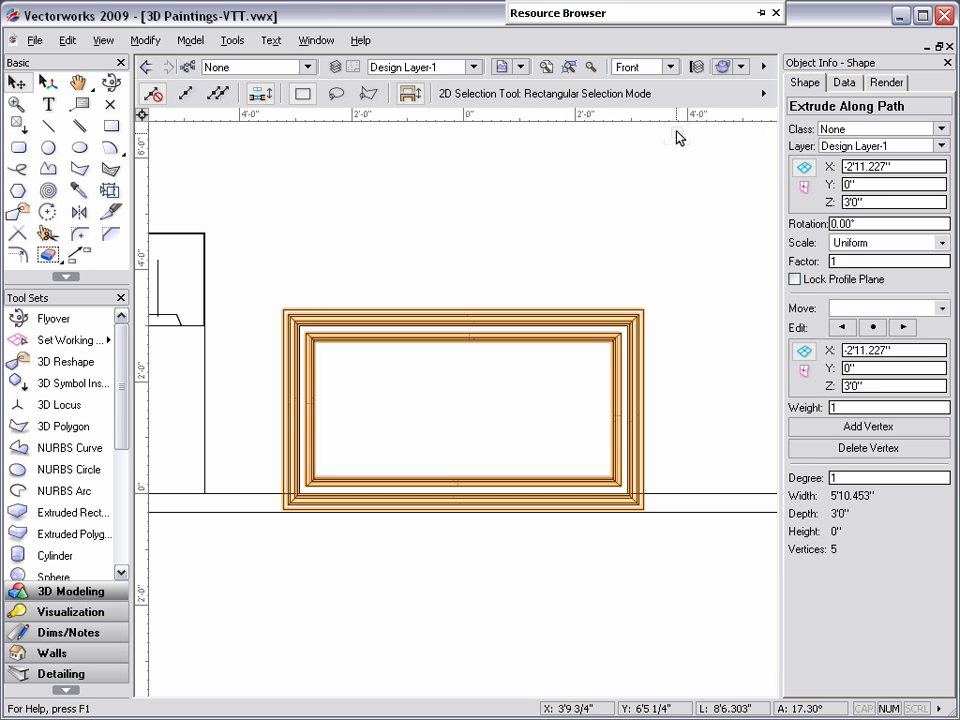
Step: Render the view to check the framed photo, then return to wireframe display
{"action": "left_click", "coordinate": [732, 64]}
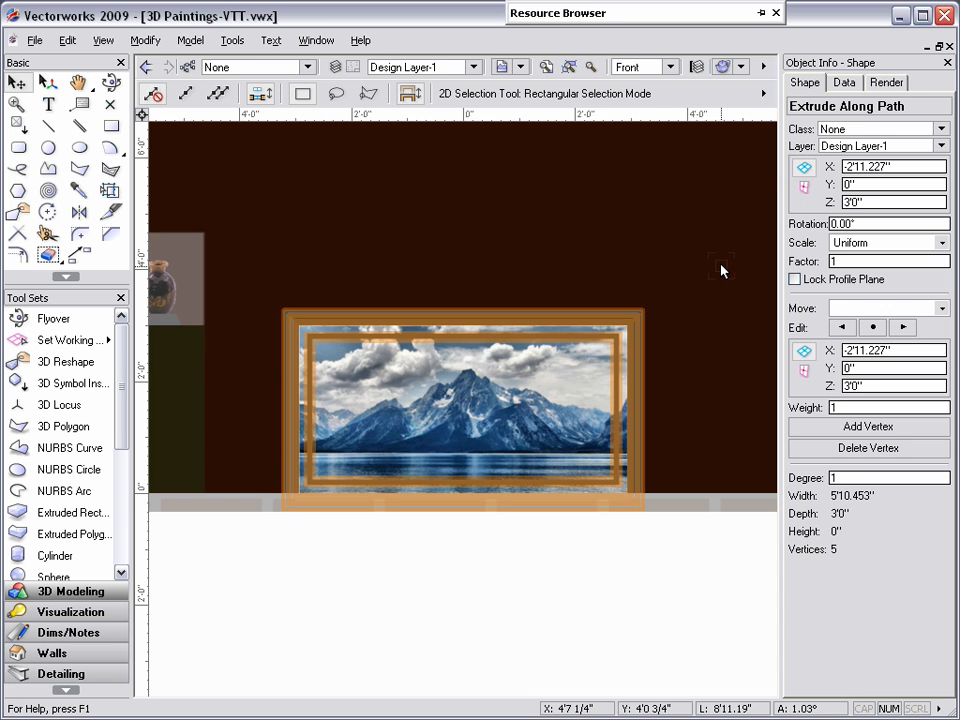
{"action": "left_click", "coordinate": [720, 62]}
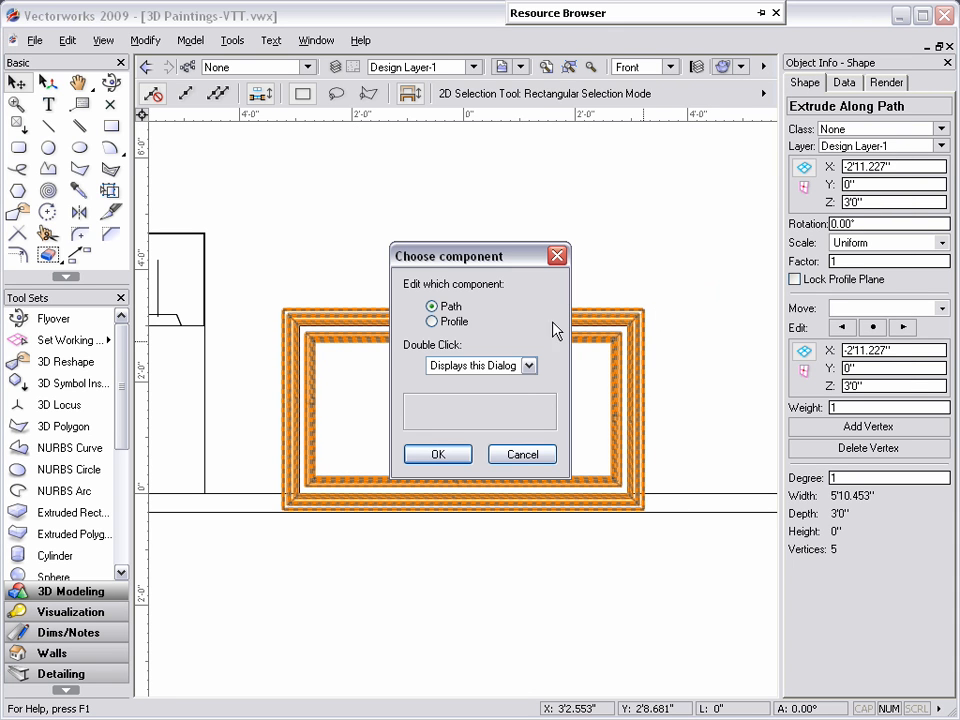
Step: Edit the frame's profile, then view frame and photo in Right Isometric for alignment
{"action": "left_click", "coordinate": [432, 320]}
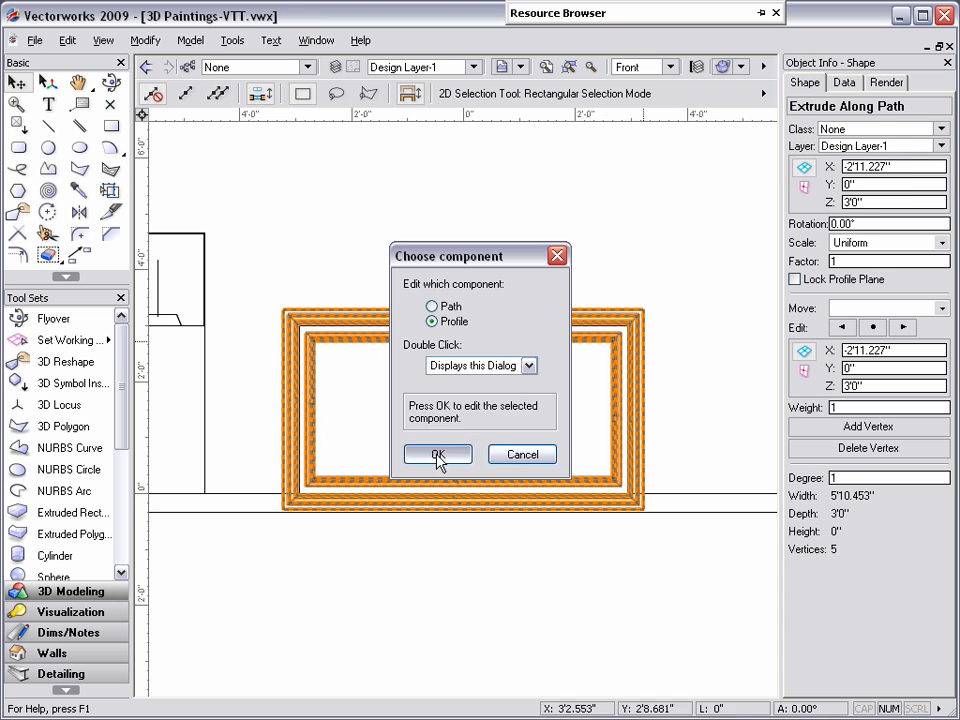
{"action": "left_click", "coordinate": [438, 454]}
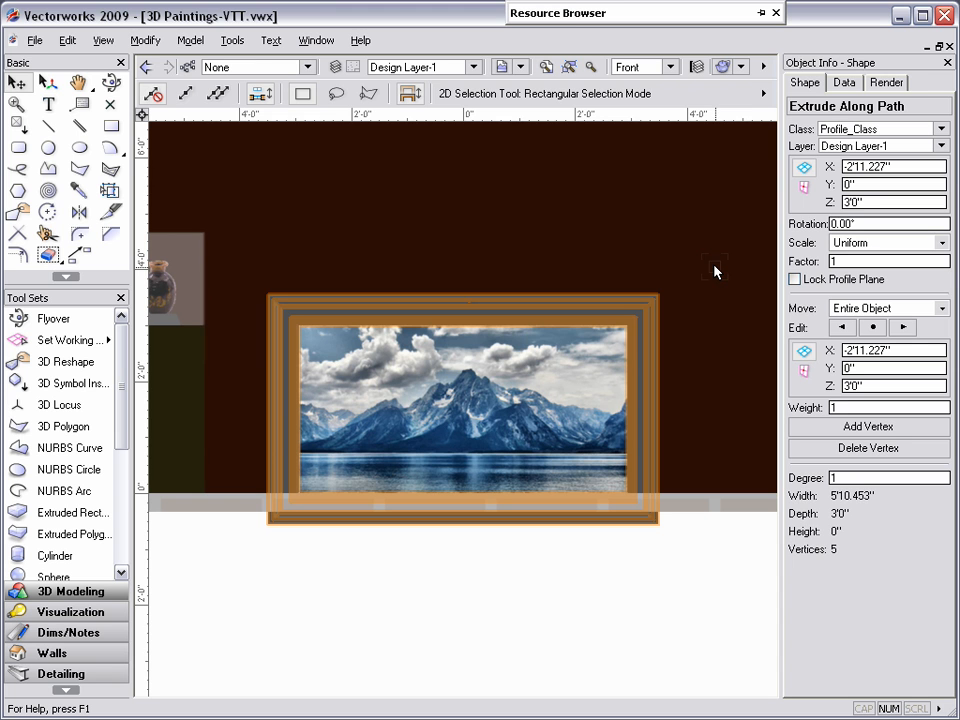
{"action": "mouse_move", "coordinate": [718, 262]}
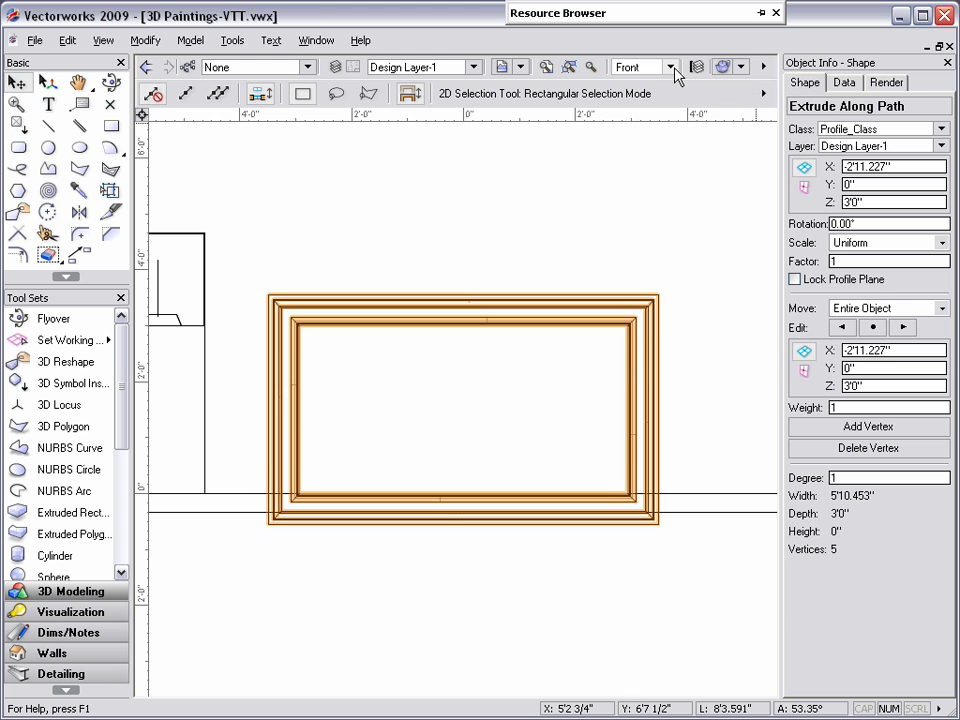
{"action": "left_click", "coordinate": [664, 66]}
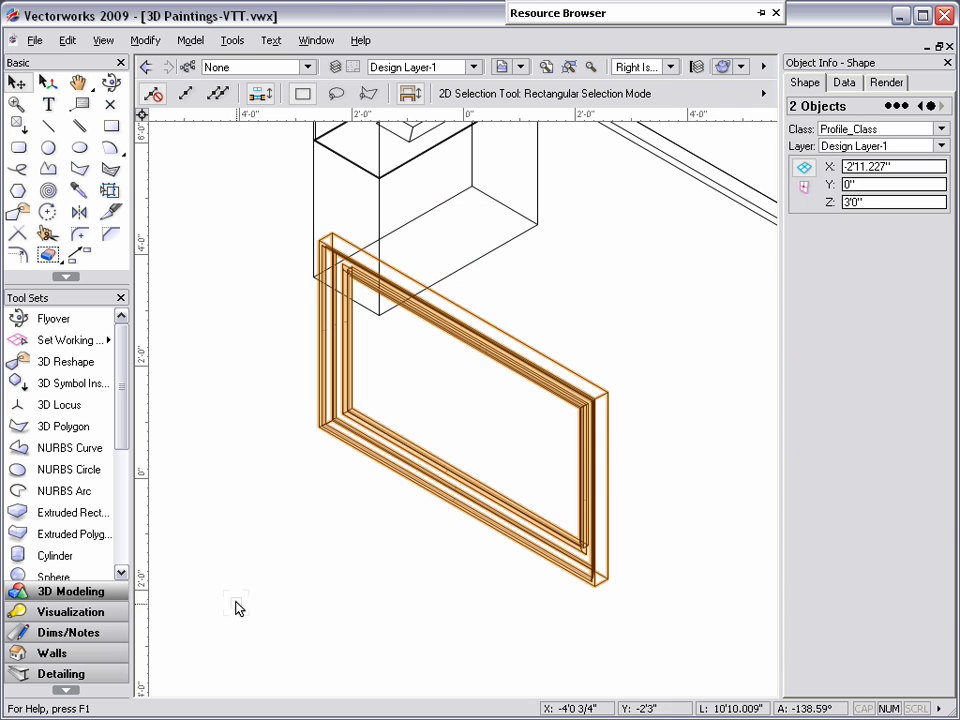
{"action": "mouse_move", "coordinate": [246, 584]}
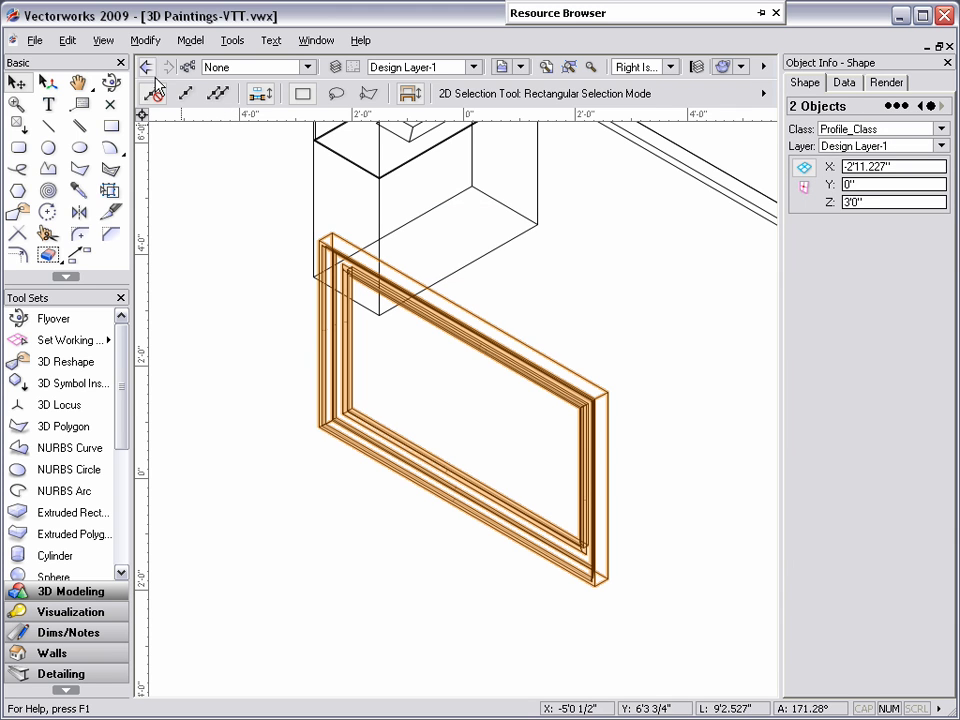
{"action": "left_click", "coordinate": [144, 40]}
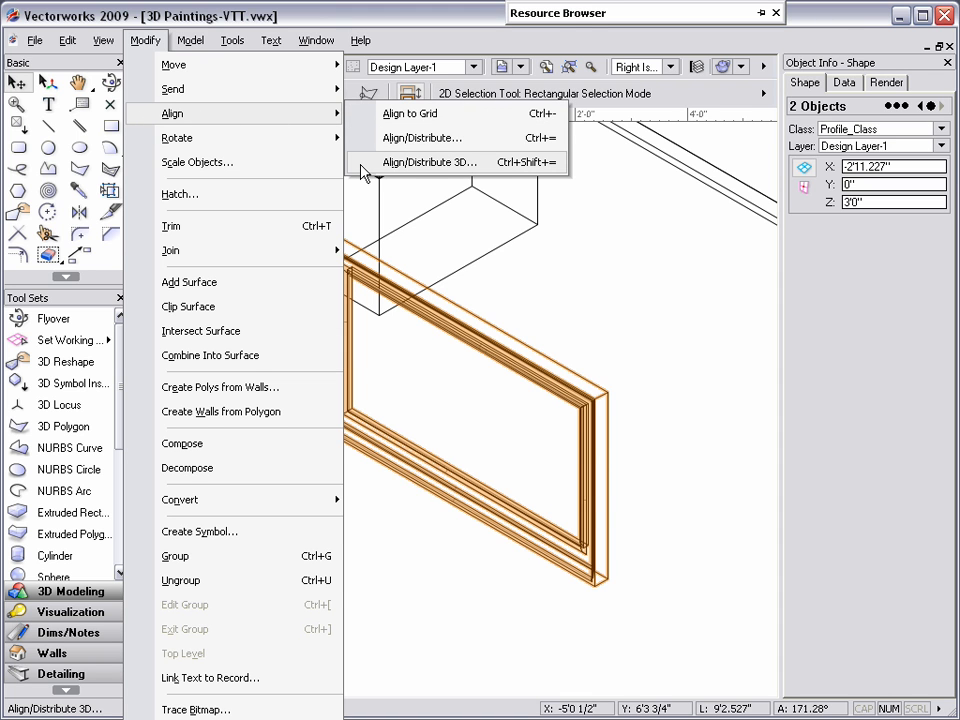
Step: Centre-align the frame and photo along X, Y and Z with Align/Distribute 3D
{"action": "left_click", "coordinate": [428, 162]}
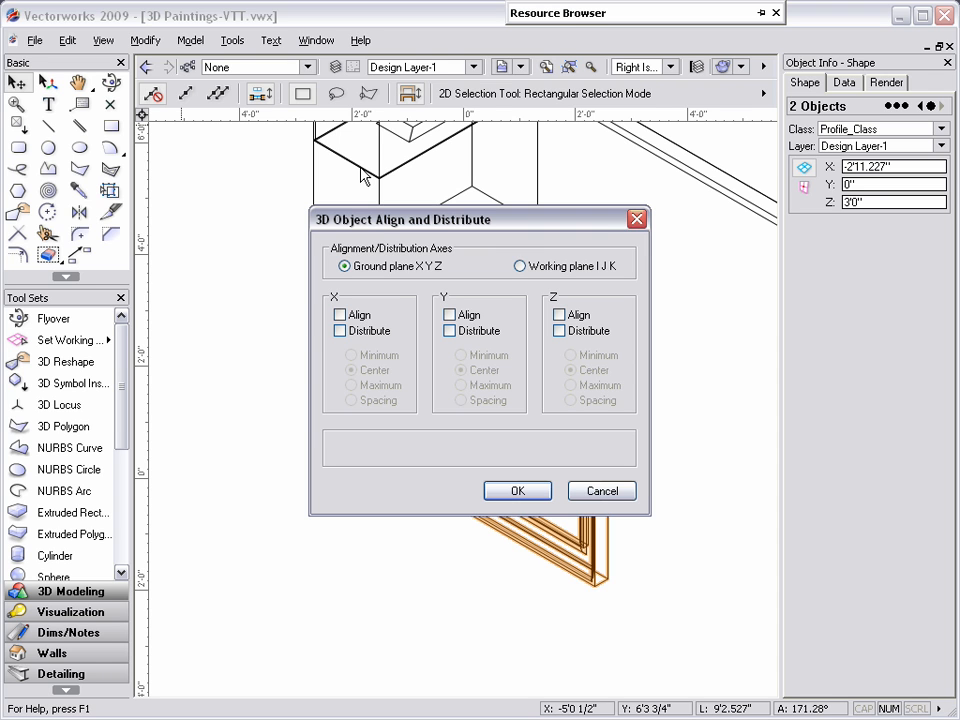
{"action": "left_click", "coordinate": [340, 314]}
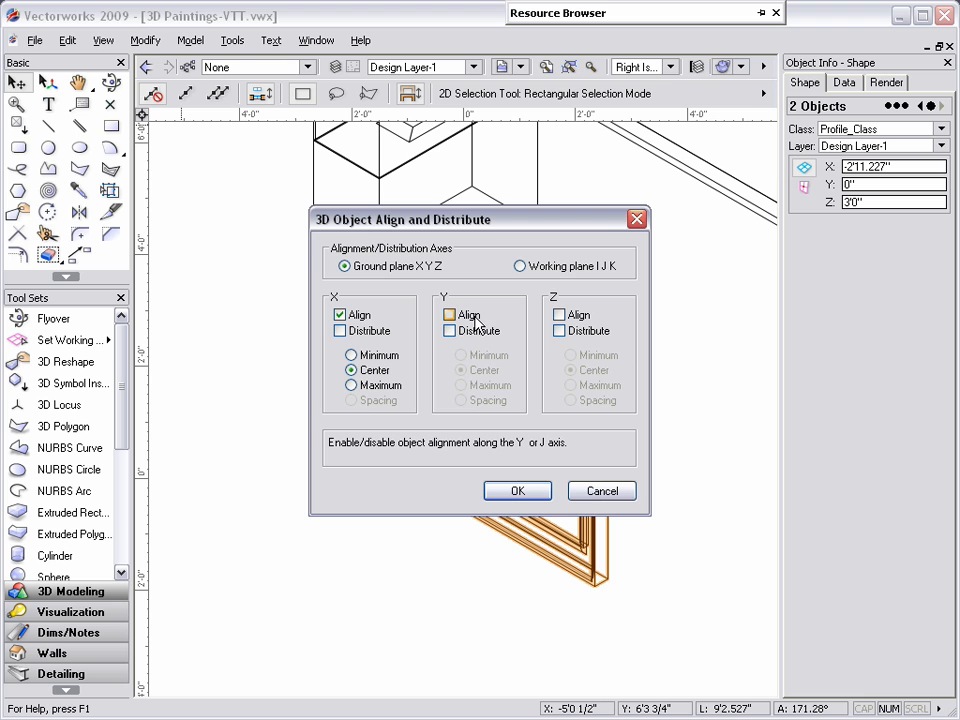
{"action": "left_click", "coordinate": [450, 314]}
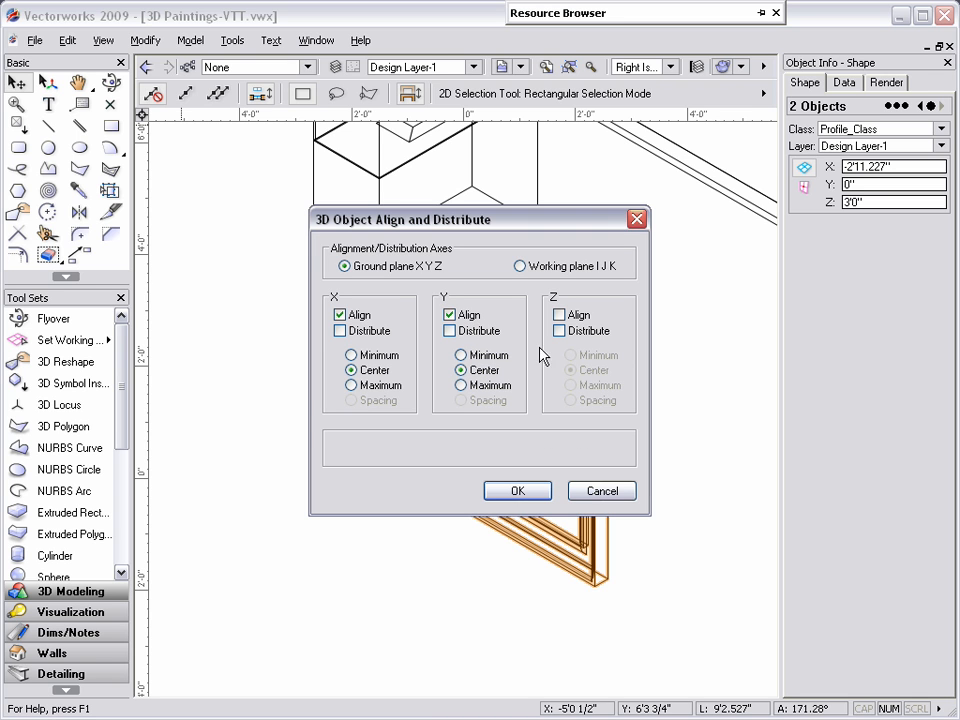
{"action": "left_click", "coordinate": [560, 314]}
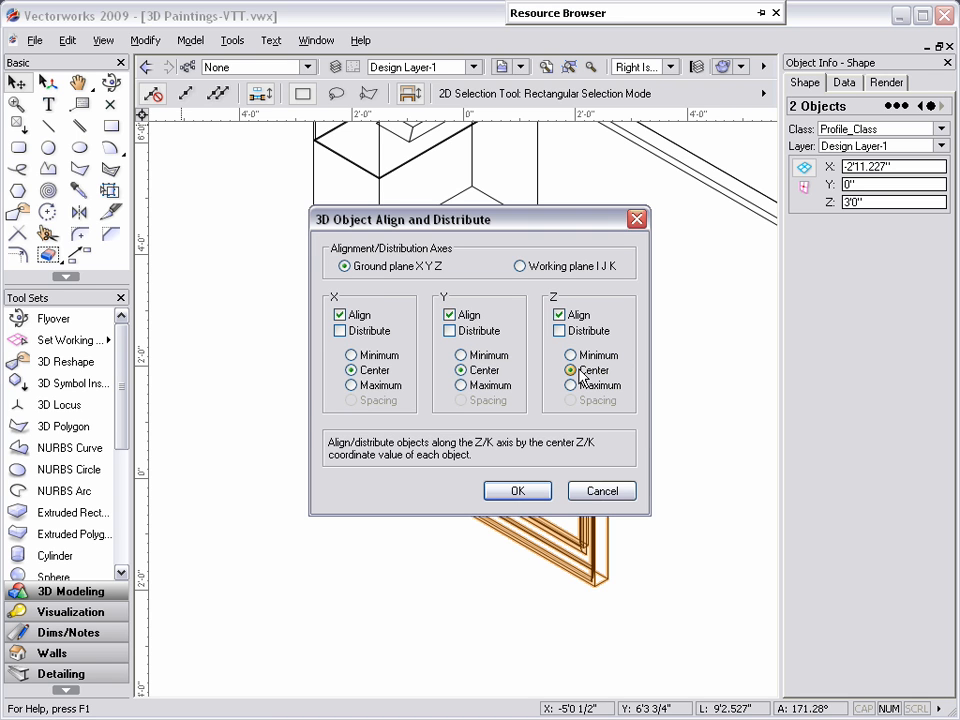
{"action": "left_click", "coordinate": [516, 490]}
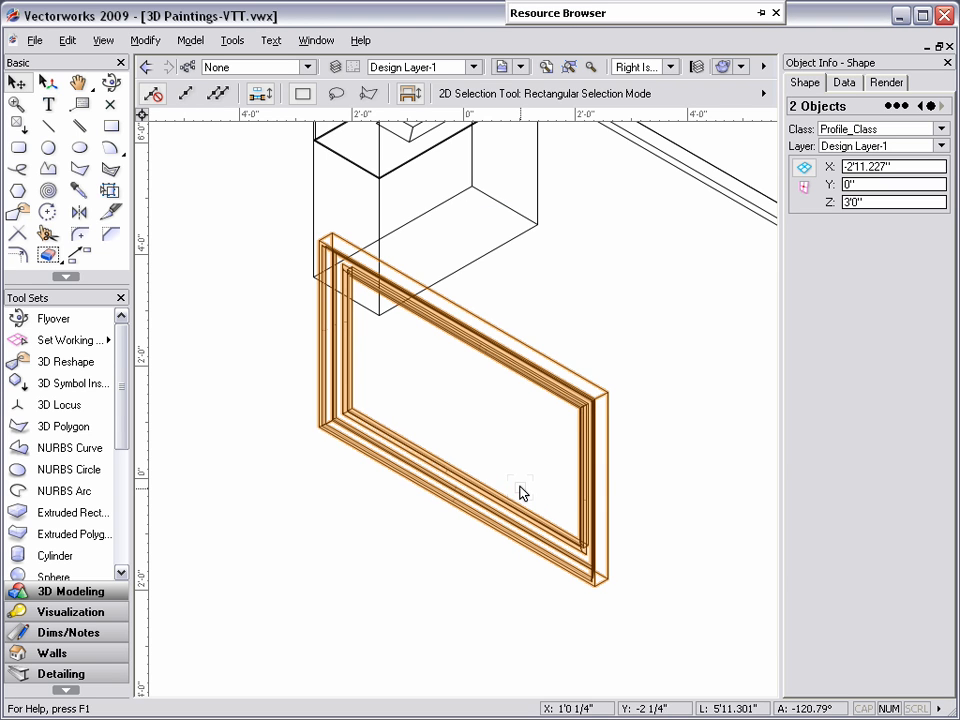
{"action": "mouse_move", "coordinate": [570, 260]}
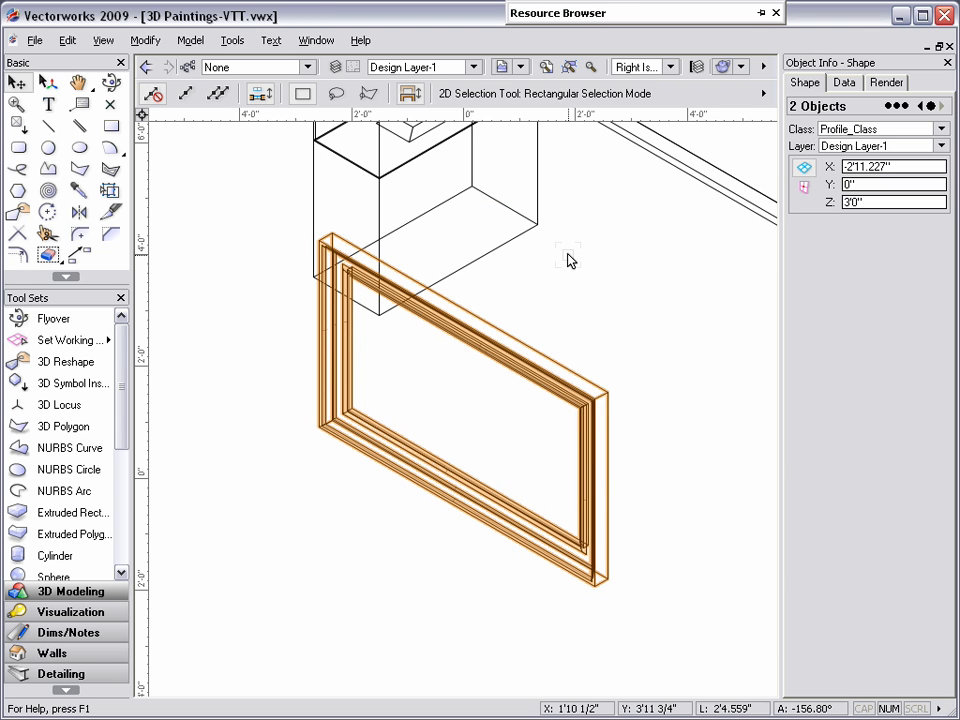
Step: View the framed painting in Top/Plan and begin creating a symbol from it
{"action": "left_click", "coordinate": [668, 66]}
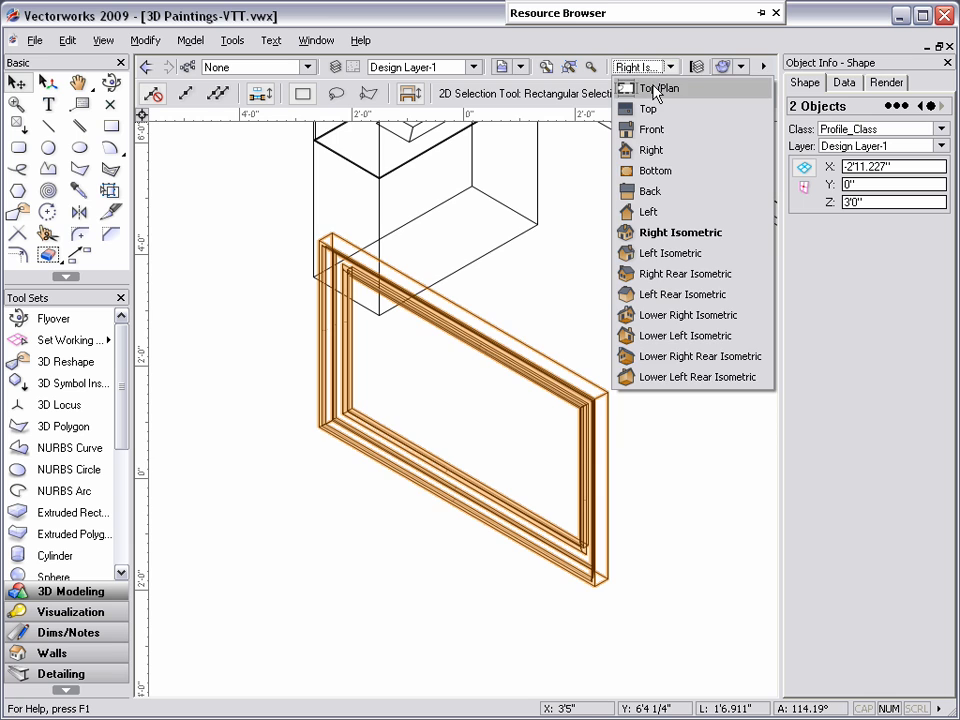
{"action": "left_click", "coordinate": [658, 92]}
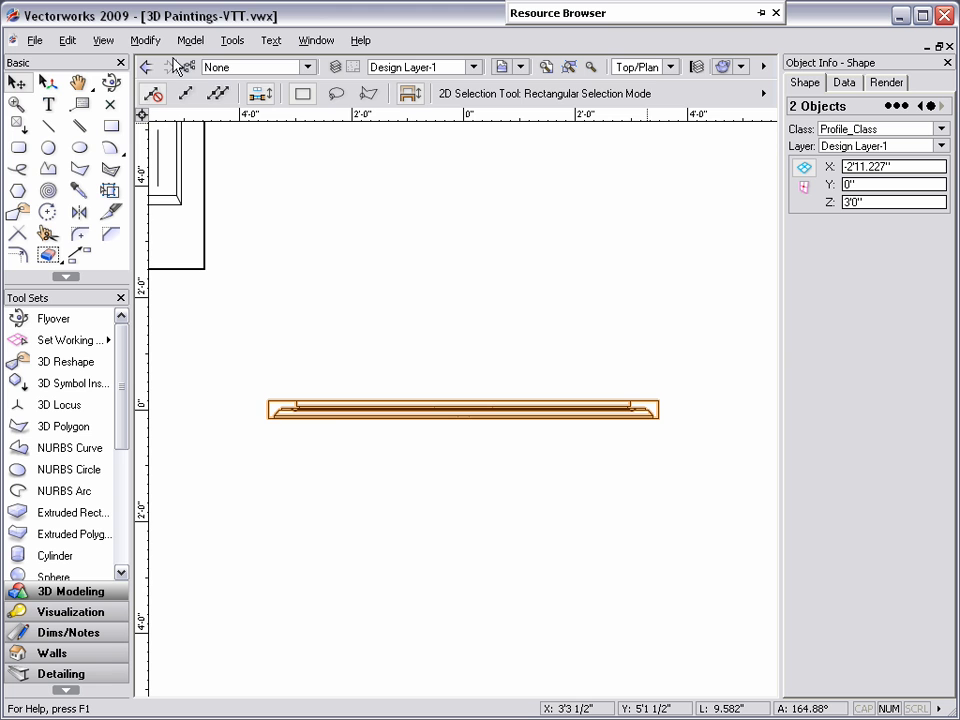
{"action": "left_click", "coordinate": [148, 40]}
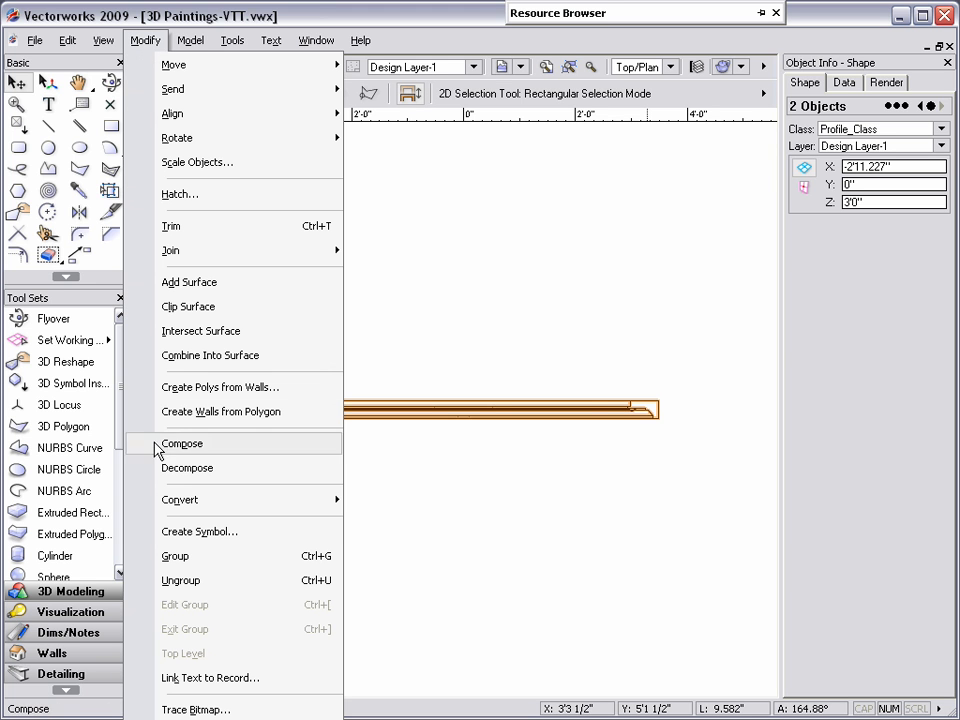
{"action": "left_click", "coordinate": [200, 532]}
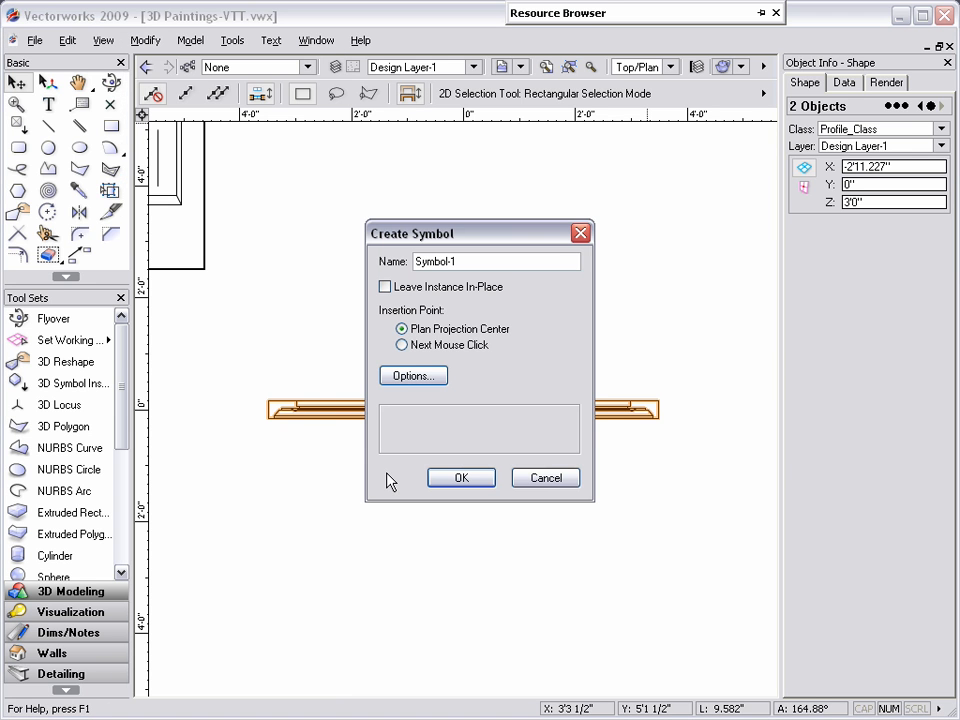
Step: Name the symbol Painting-1, insert at next mouse click, and store it in the file's main folder
{"action": "left_click", "coordinate": [450, 260]}
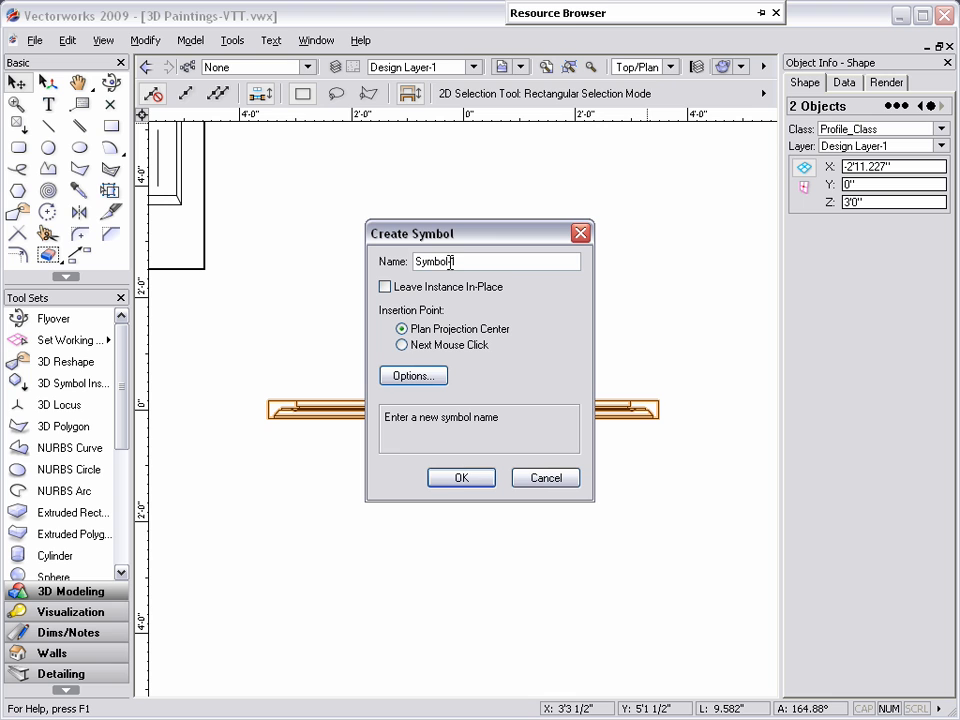
{"action": "type", "text": "Pa-1"}
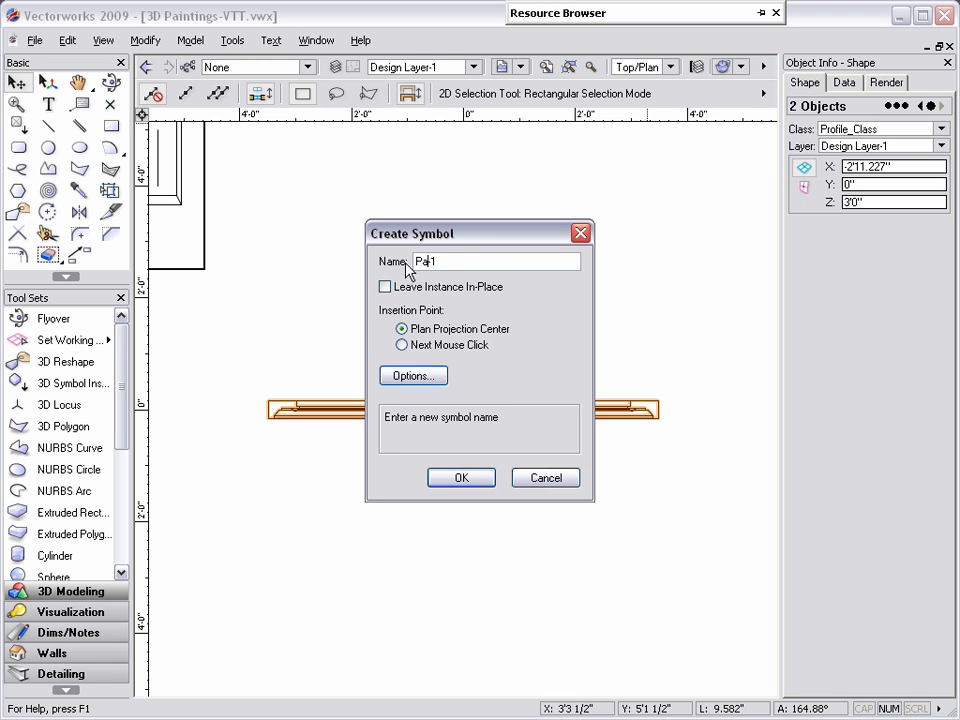
{"action": "type", "text": "Painting-1"}
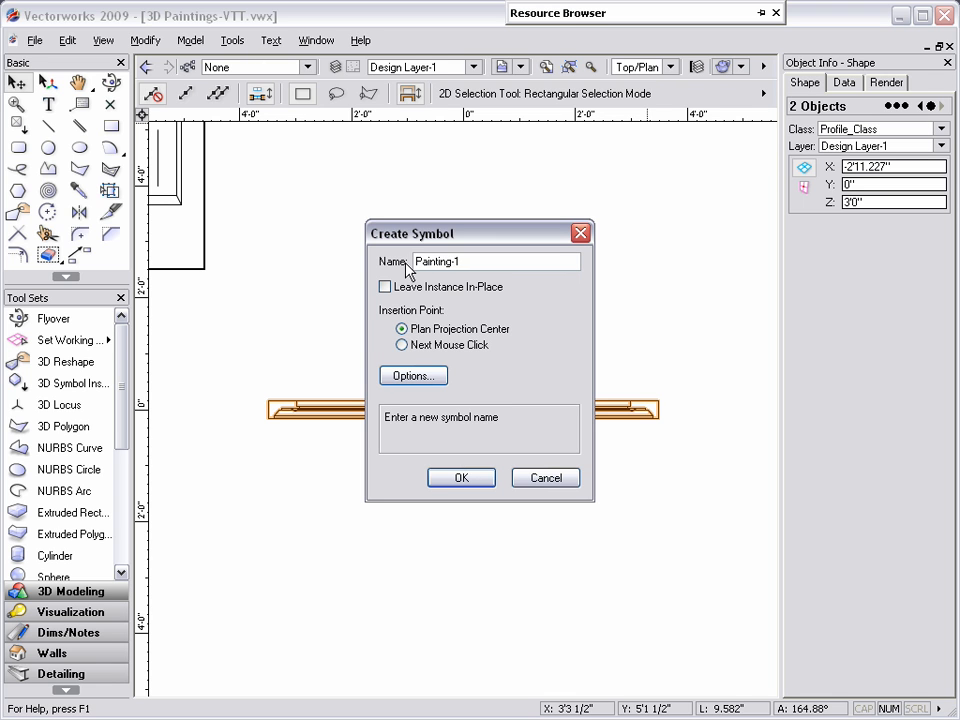
{"action": "left_click", "coordinate": [400, 344]}
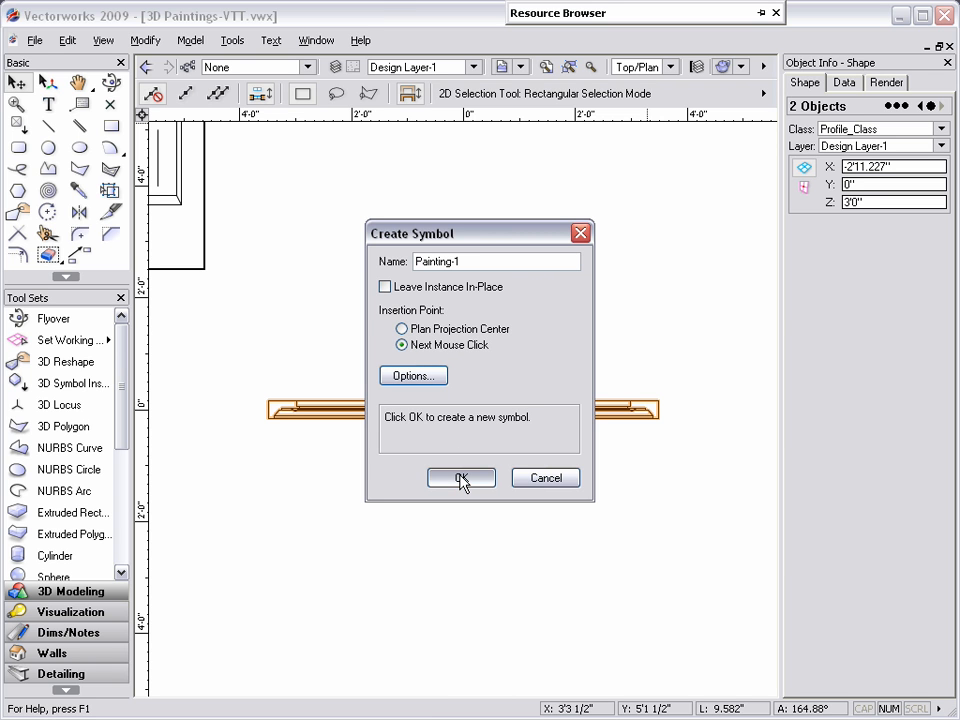
{"action": "left_click", "coordinate": [460, 478]}
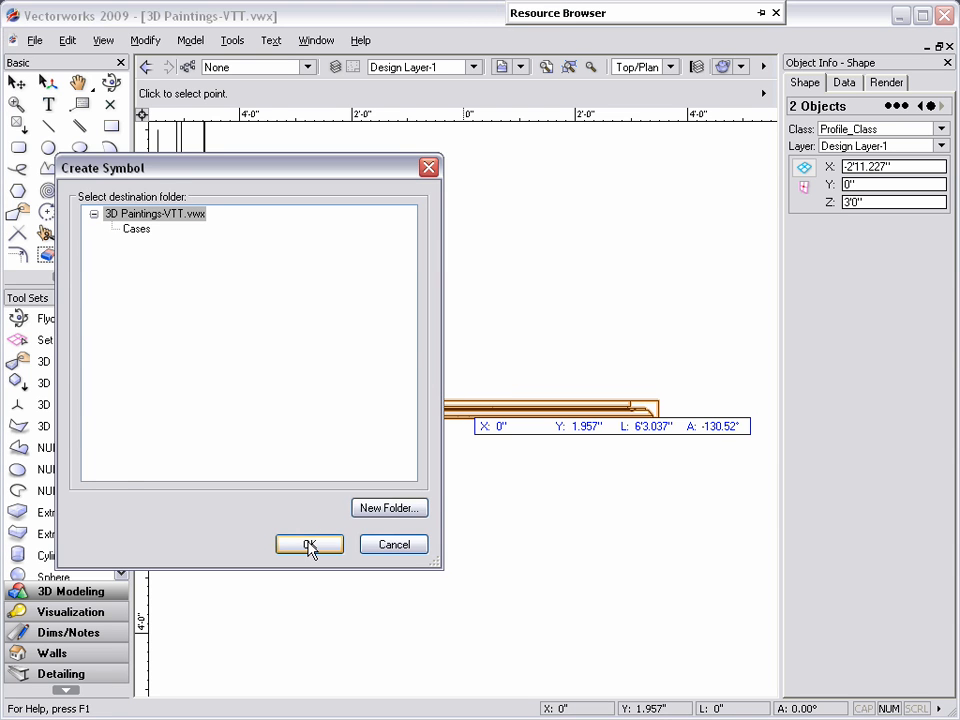
{"action": "left_click", "coordinate": [308, 544]}
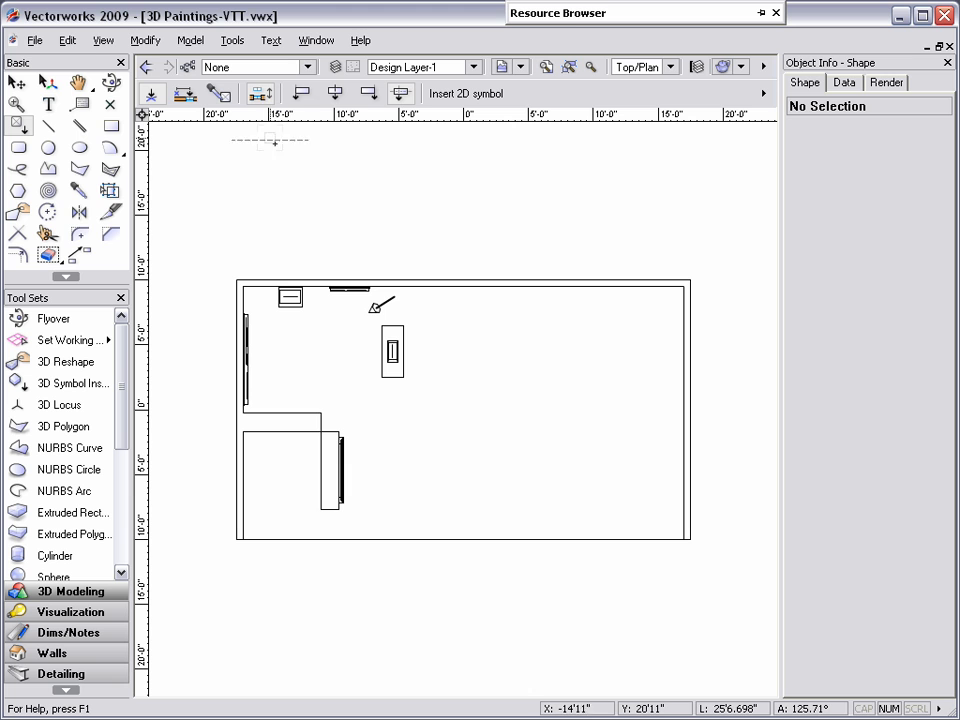
{"action": "mouse_move", "coordinate": [256, 96]}
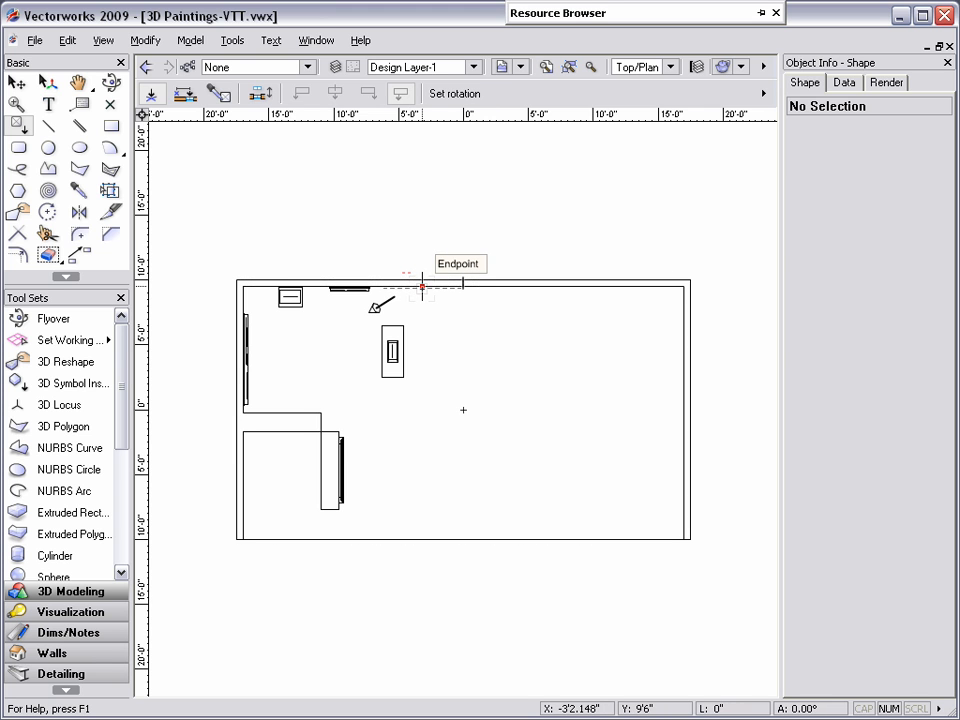
Step: Place Painting-1 on the top wall and set its Z height to 3'0"
{"action": "left_click", "coordinate": [420, 290]}
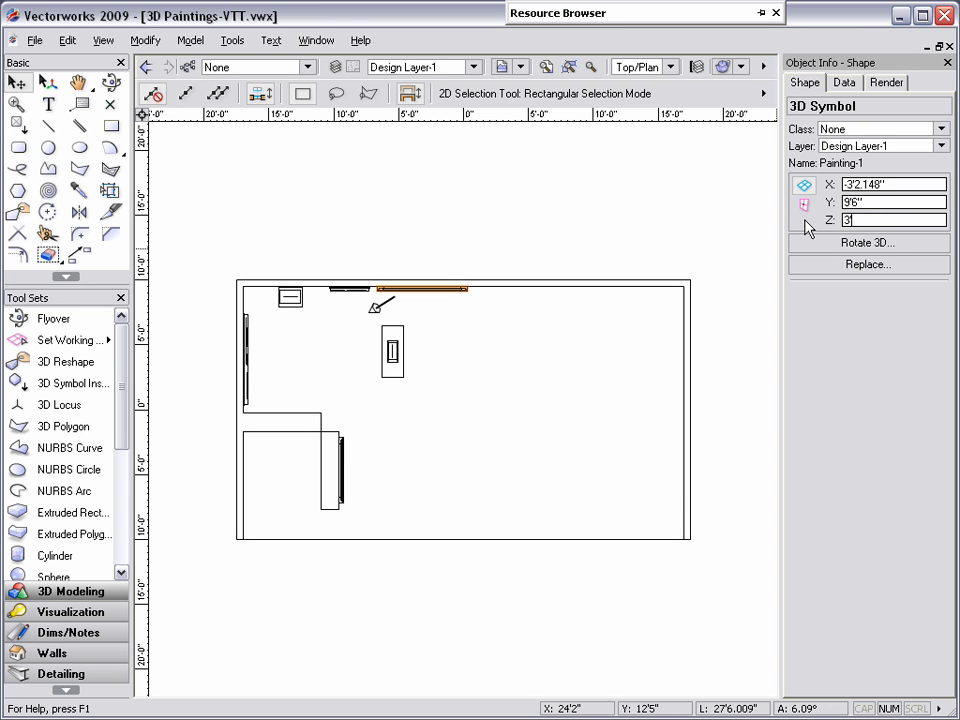
{"action": "type", "text": "3'0\""}
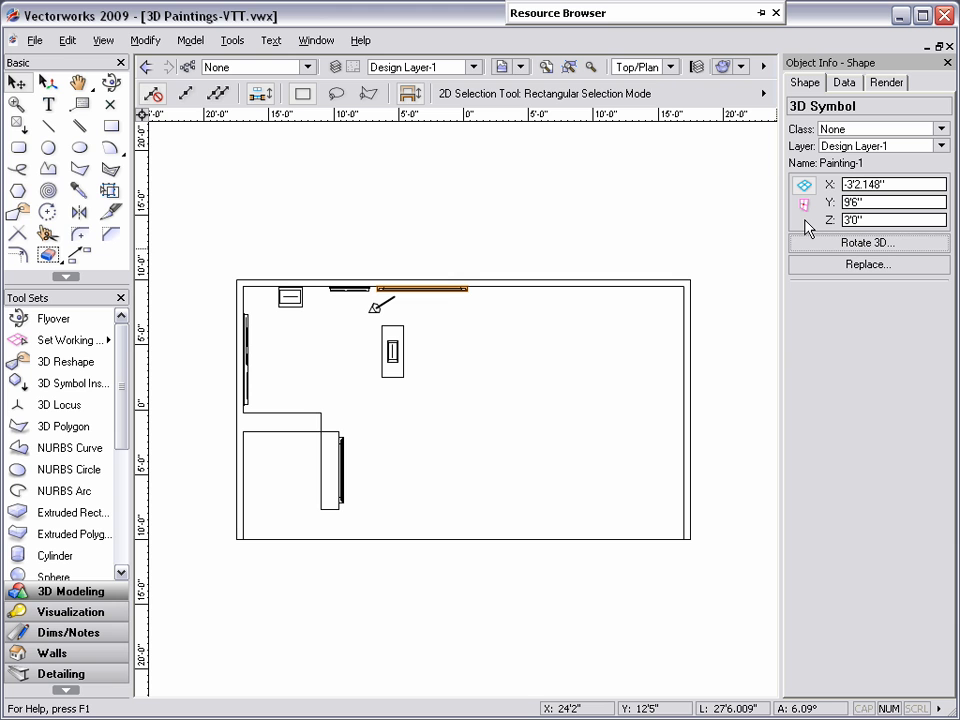
Step: Switch to saved view Perspective-1 and render with Final Quality Renderworks
{"action": "left_click", "coordinate": [510, 66]}
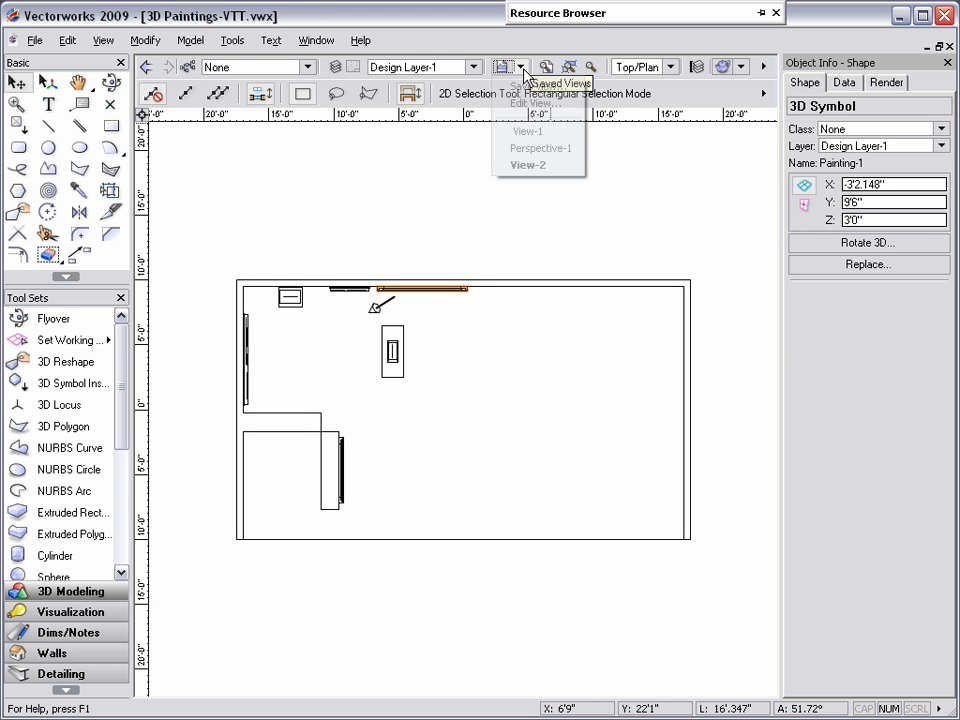
{"action": "left_click", "coordinate": [540, 148]}
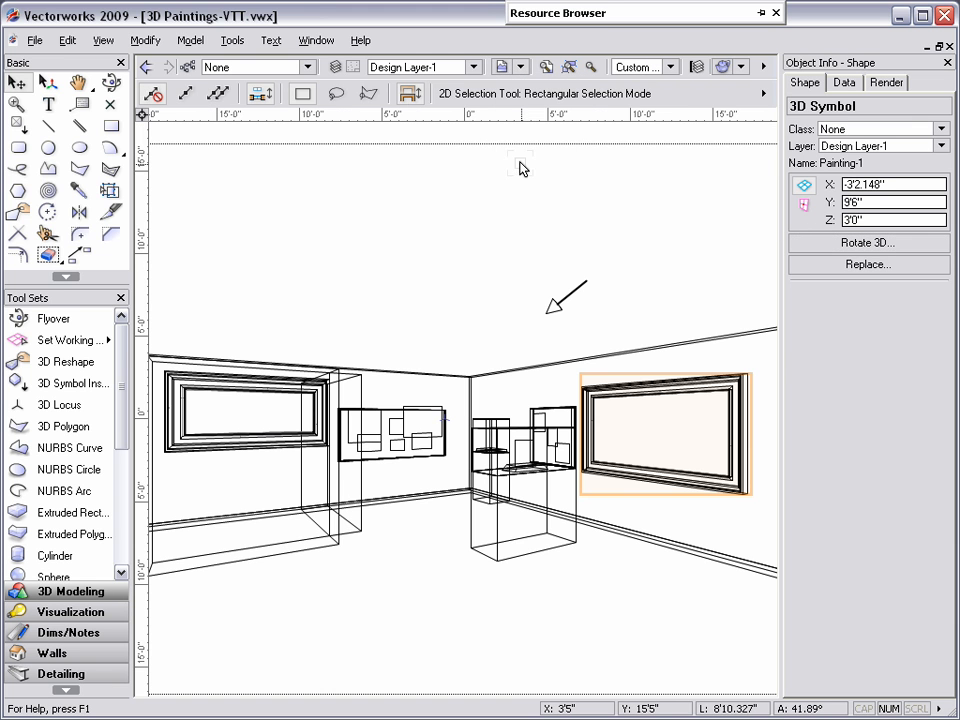
{"action": "left_click", "coordinate": [748, 64]}
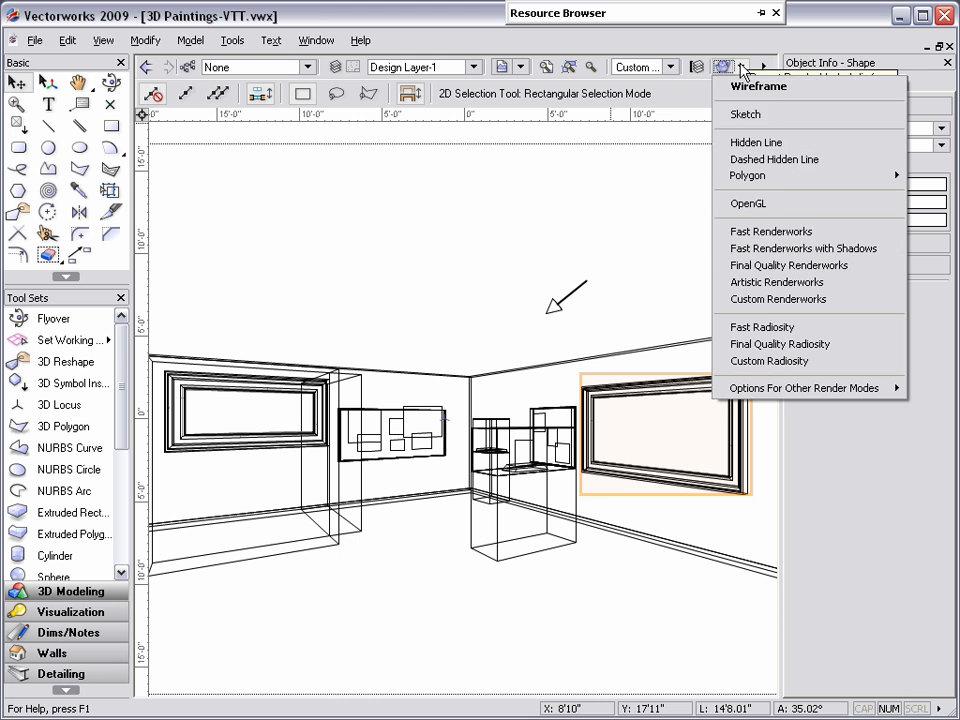
{"action": "left_click", "coordinate": [788, 264]}
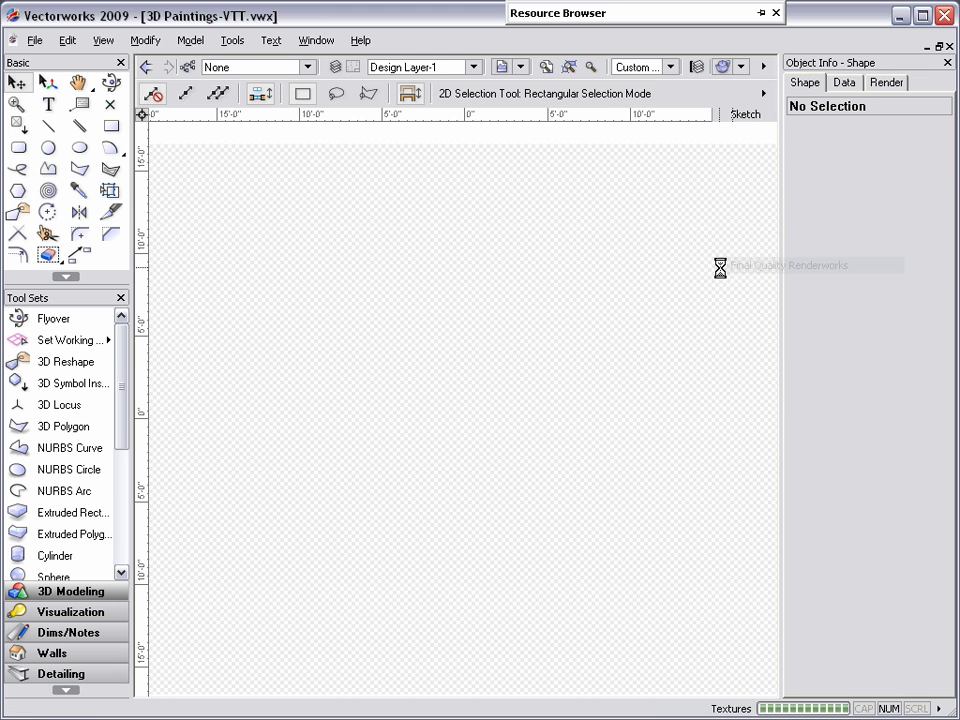